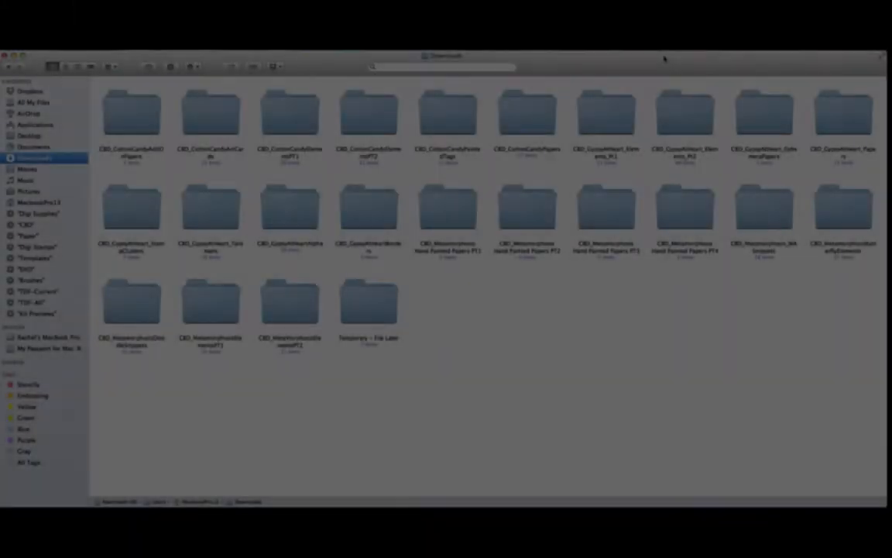
- Expand Downloads in the Folders panel to reach the CBD_MetamorphosisButterflyElements kit folder
click(444, 56)
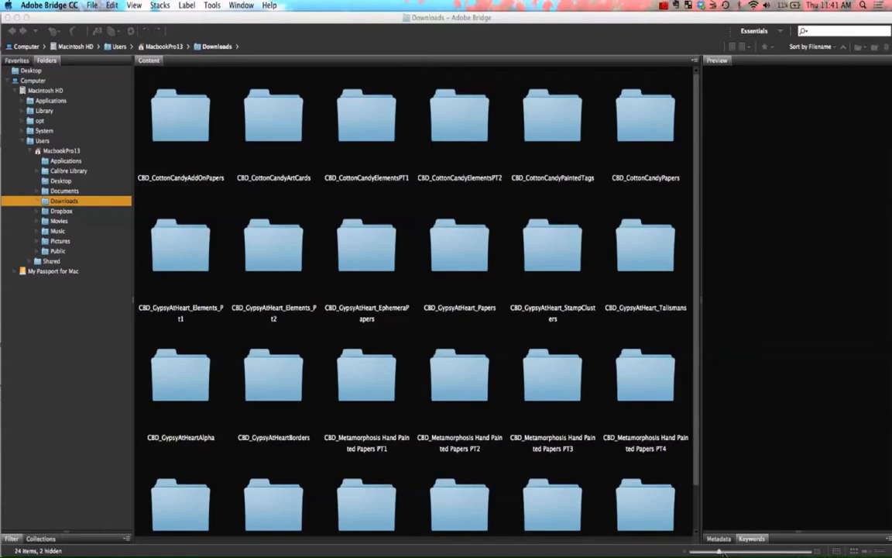
mouse_move(494, 505)
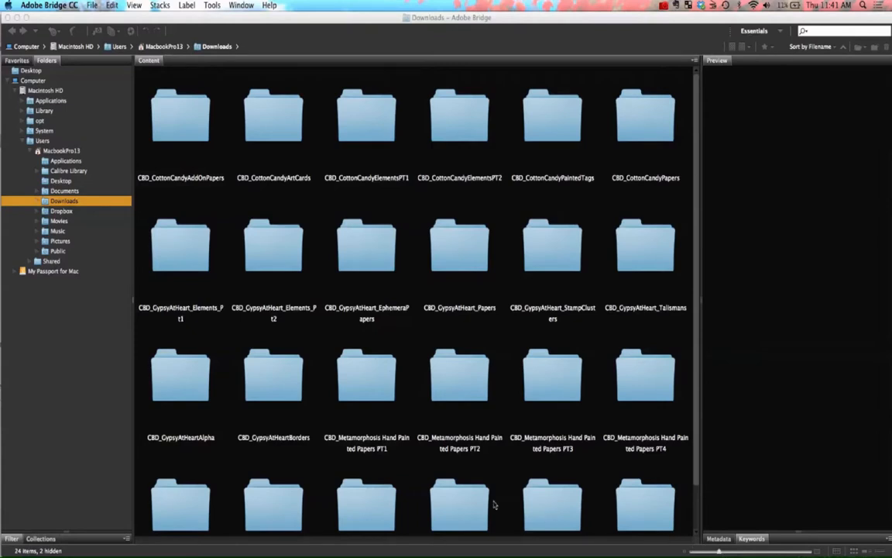
mouse_move(265, 427)
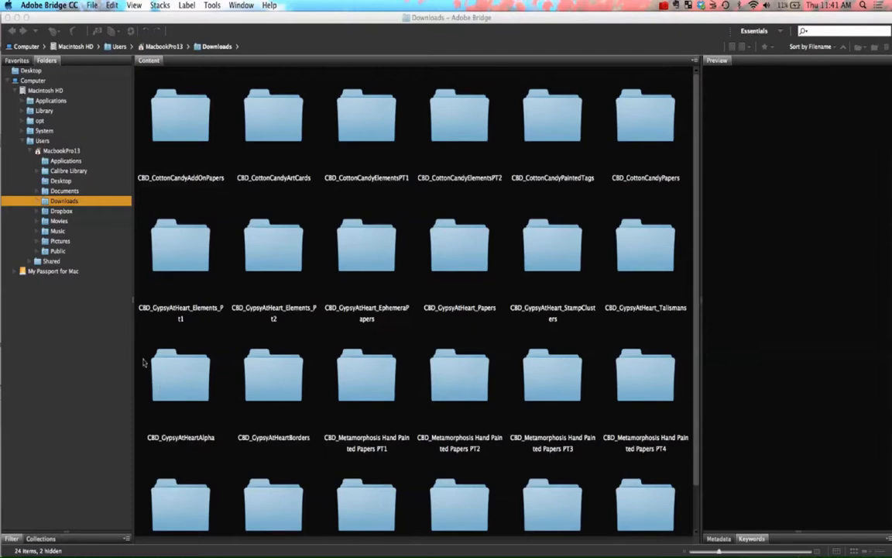
mouse_move(101, 270)
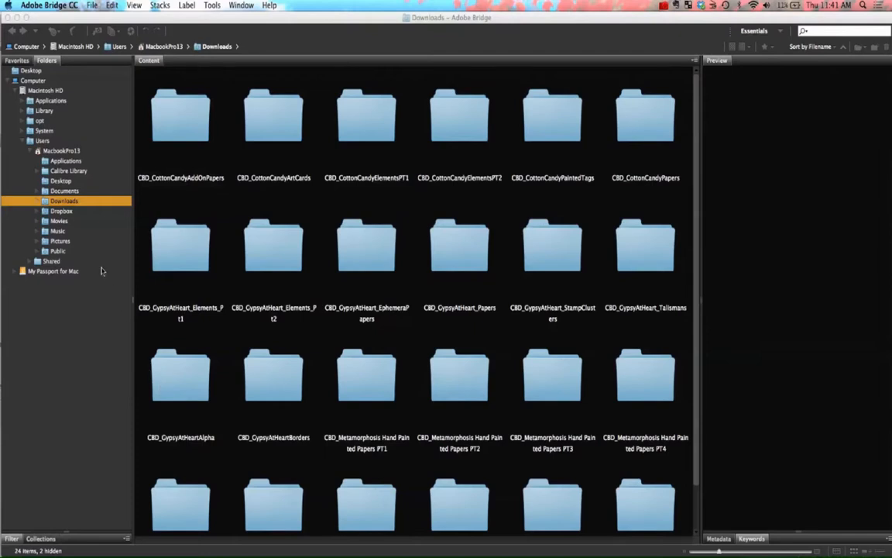
mouse_move(59, 231)
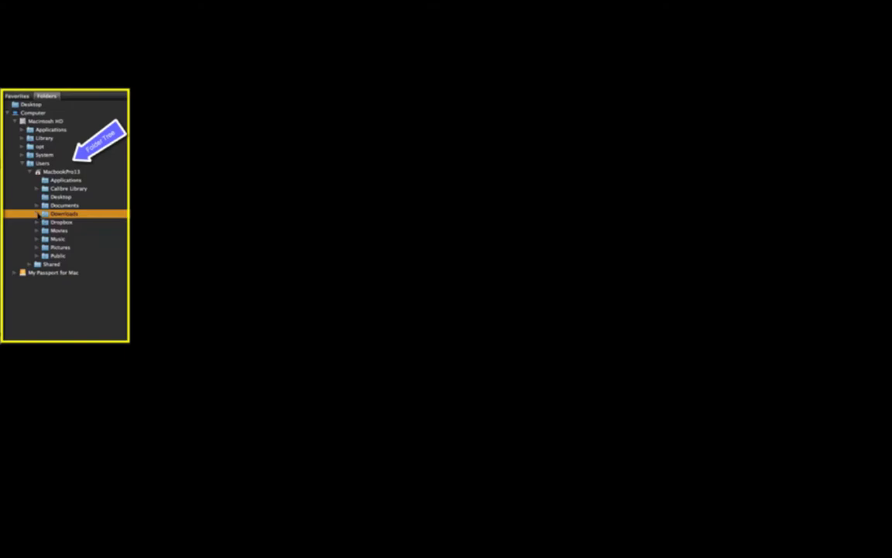
double_click(62, 214)
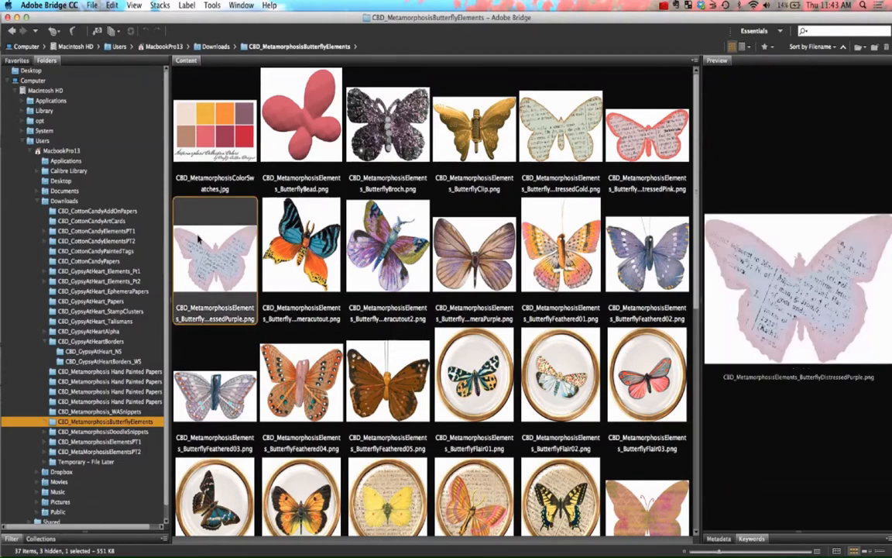
mouse_move(220, 245)
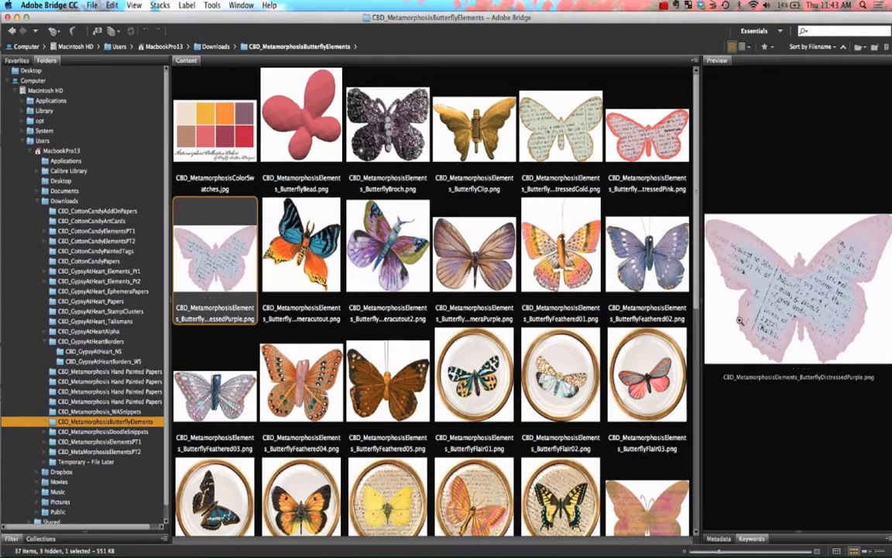
- Preview the blue-and-orange, purple, brown and another butterfly PNG one after another
click(300, 244)
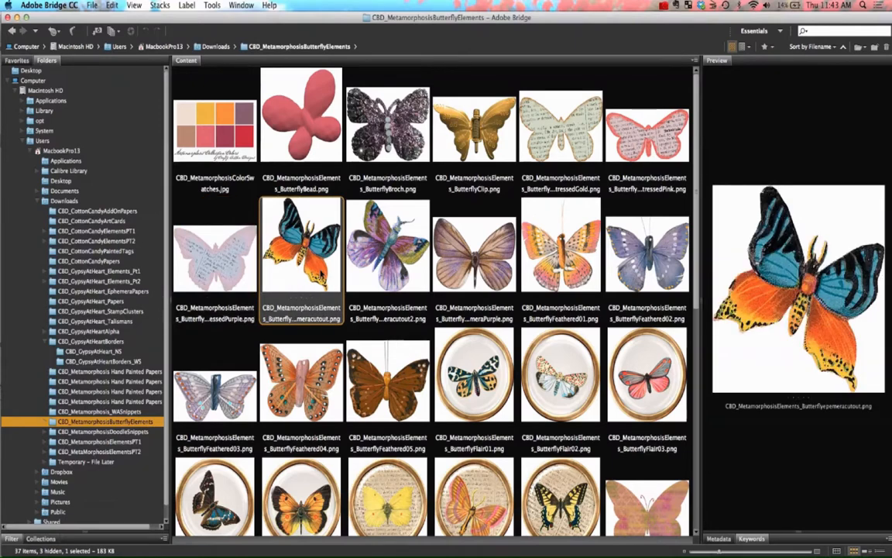
mouse_move(388, 264)
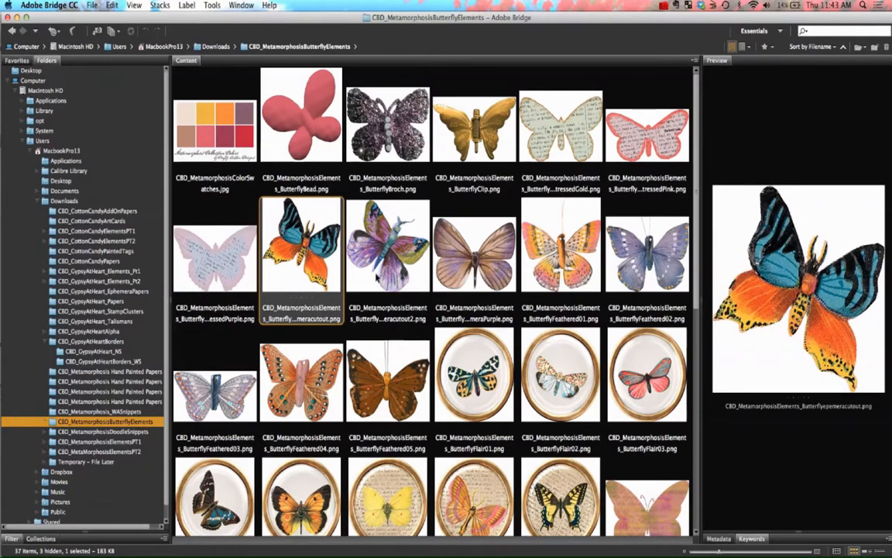
click(387, 261)
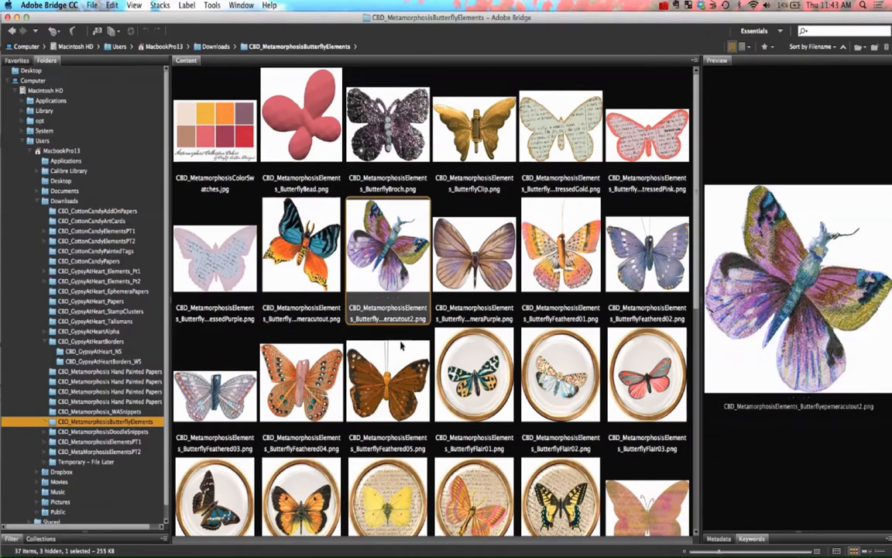
click(388, 387)
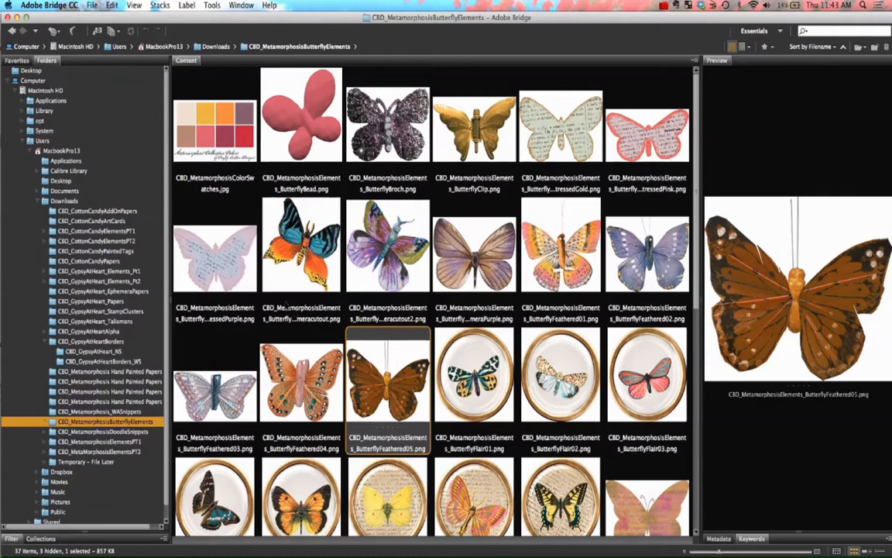
click(214, 259)
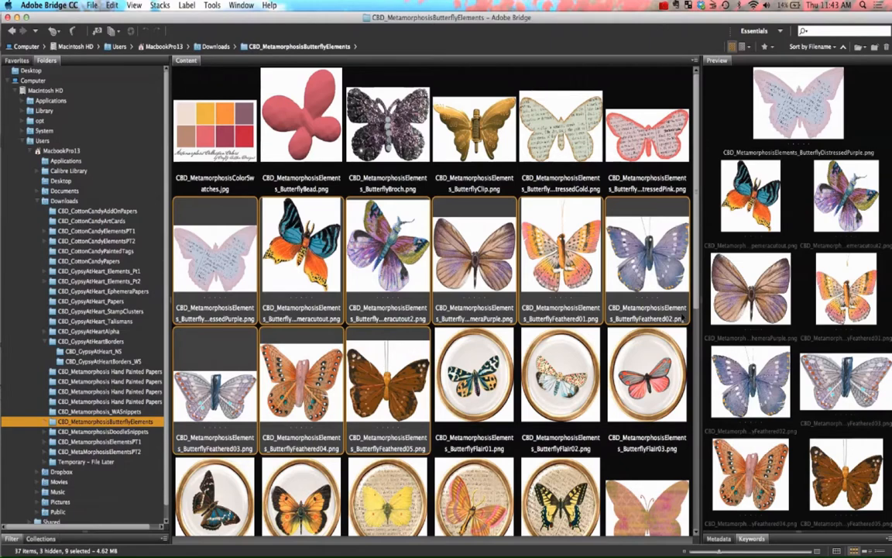
mouse_move(725, 300)
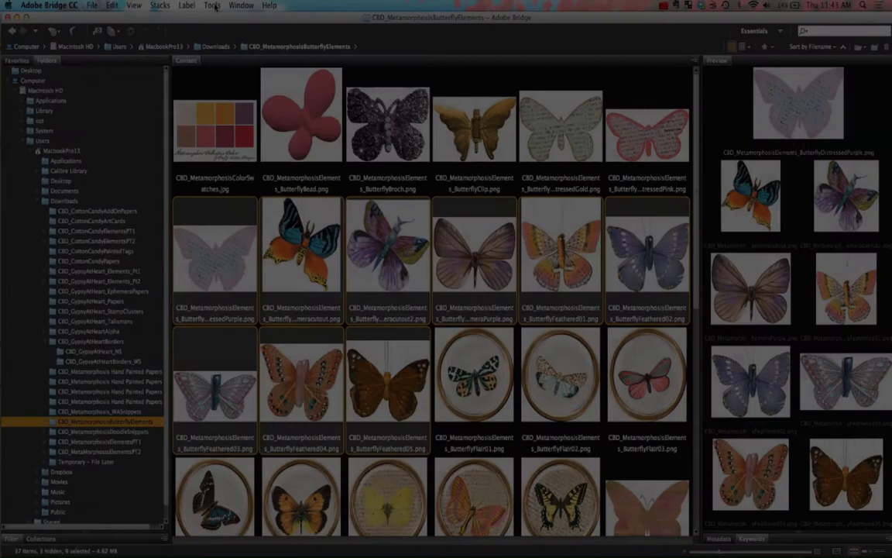
- Launch Photoshop's Contact Sheet II from Bridge's Tools menu for the nine selected butterflies
click(209, 6)
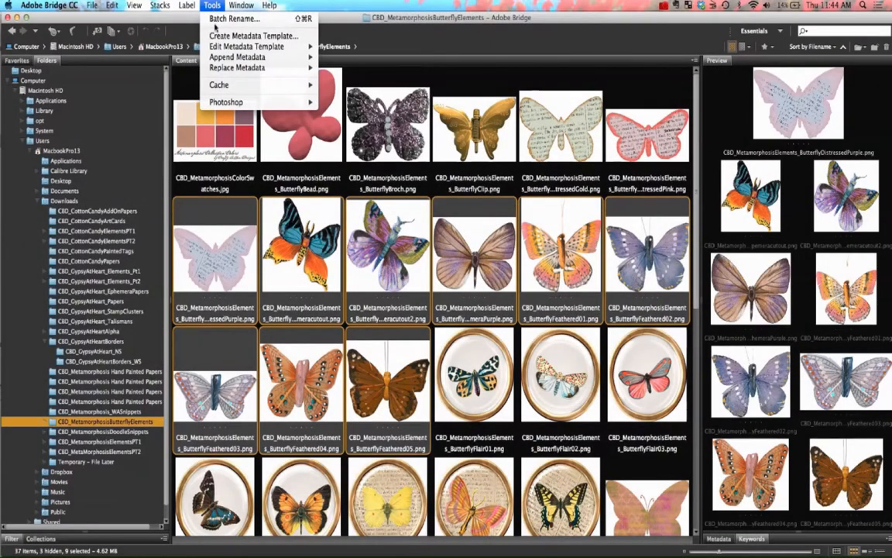
mouse_move(227, 102)
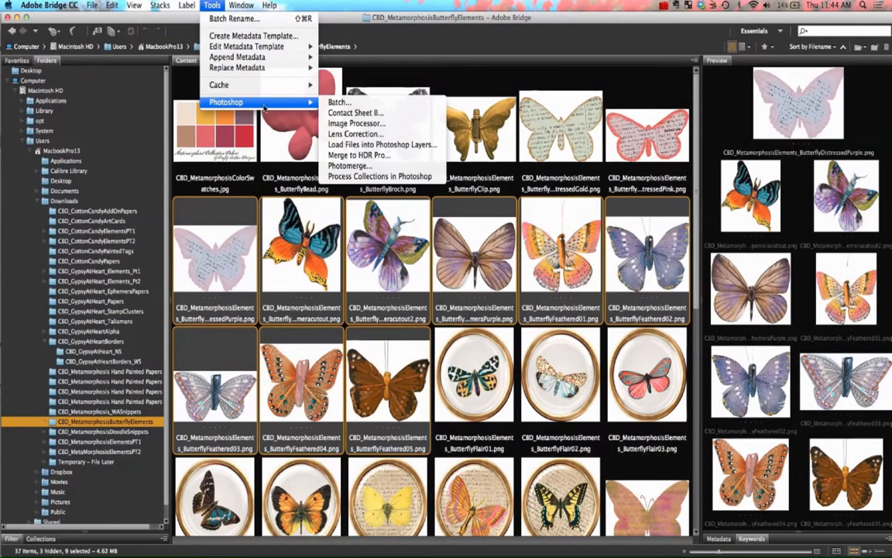
mouse_move(357, 112)
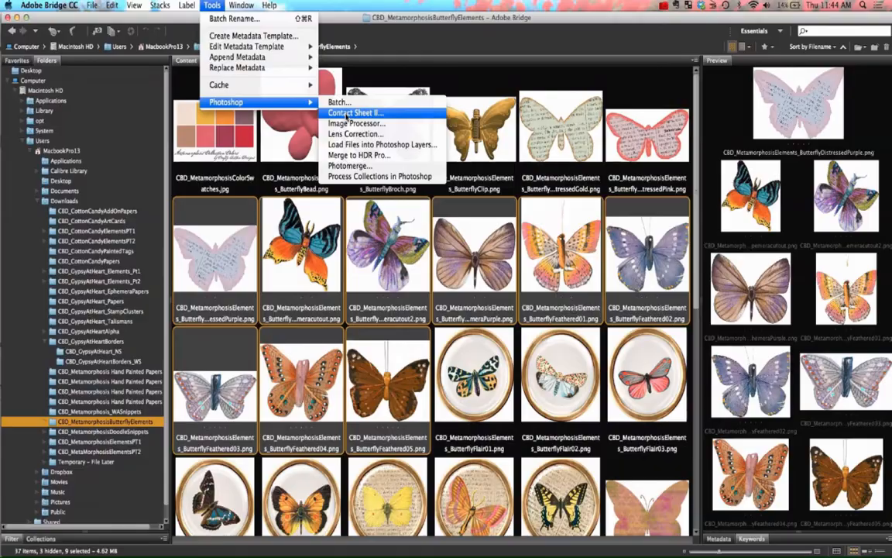
click(353, 111)
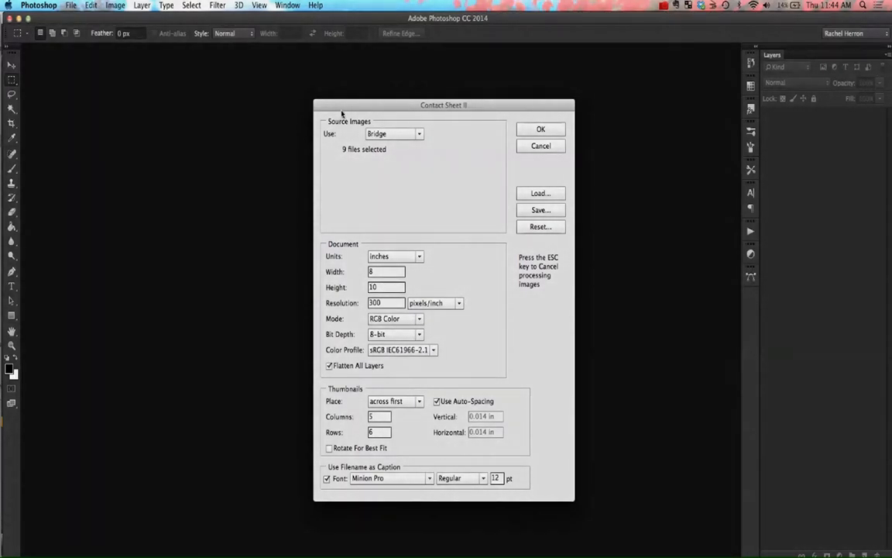
mouse_move(344, 118)
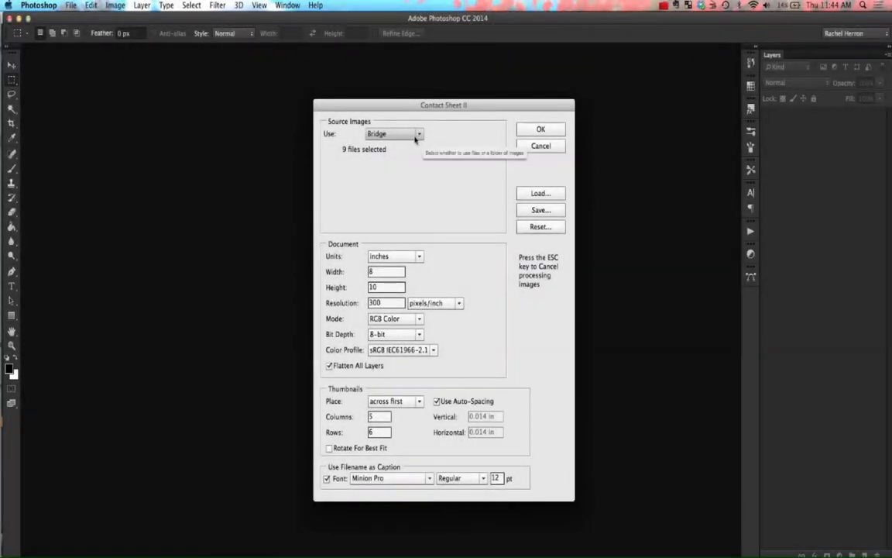
mouse_move(368, 153)
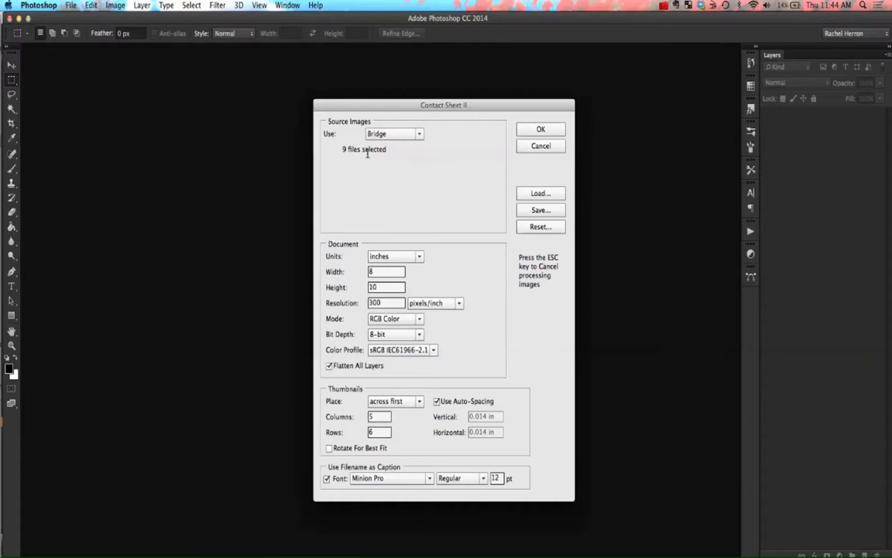
mouse_move(375, 149)
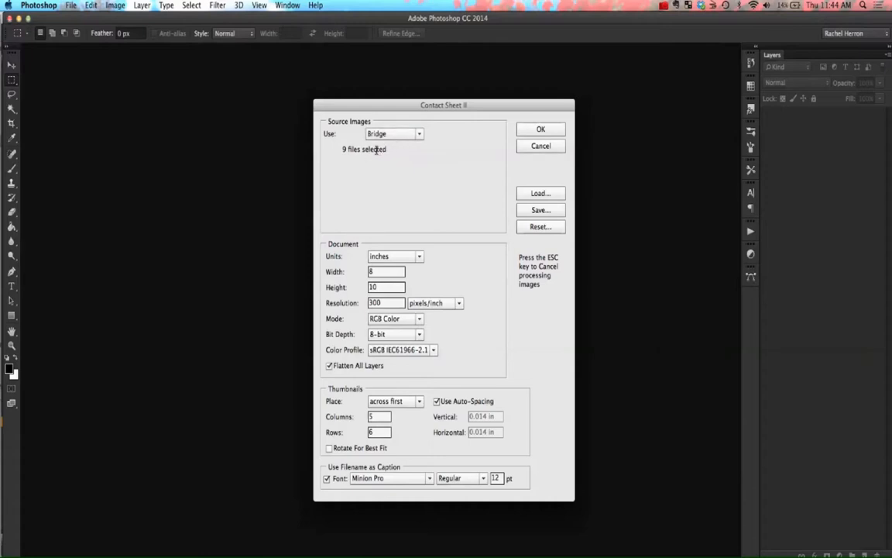
mouse_move(386, 172)
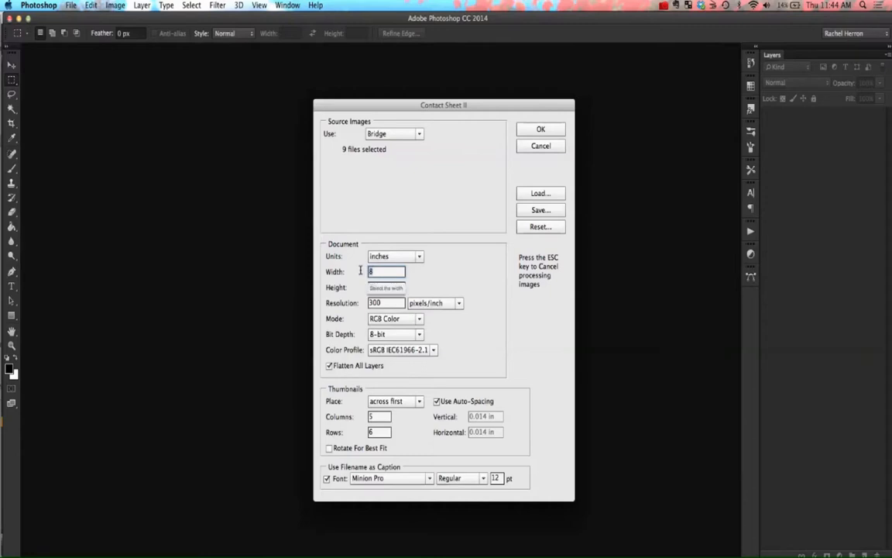
- Set the sheet width to 11 inches, resolution 300 ppi and colour profile Adobe RGB
text(11)
click(385, 287)
text(8.5)
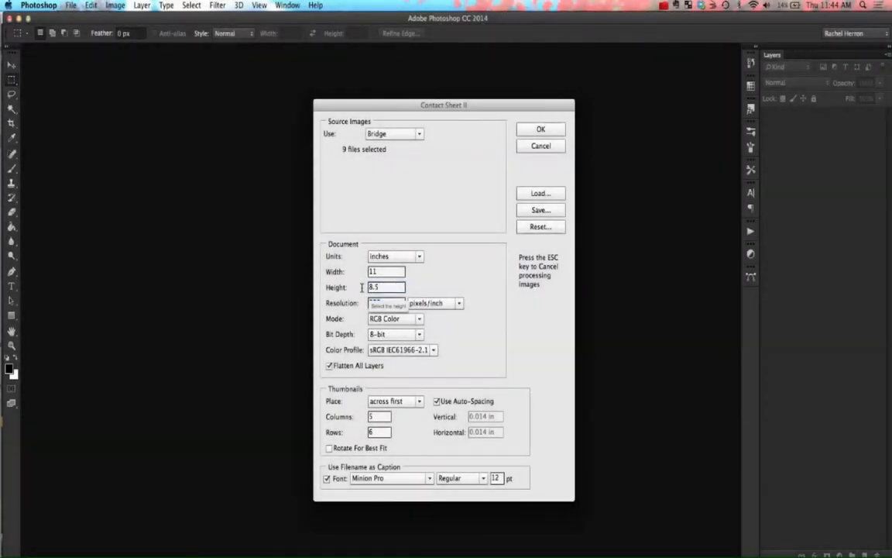
click(385, 302)
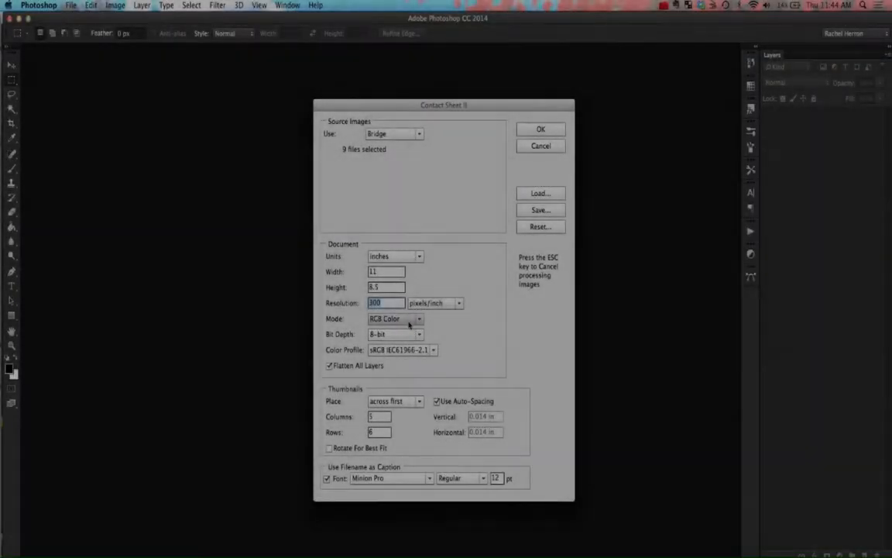
mouse_move(409, 326)
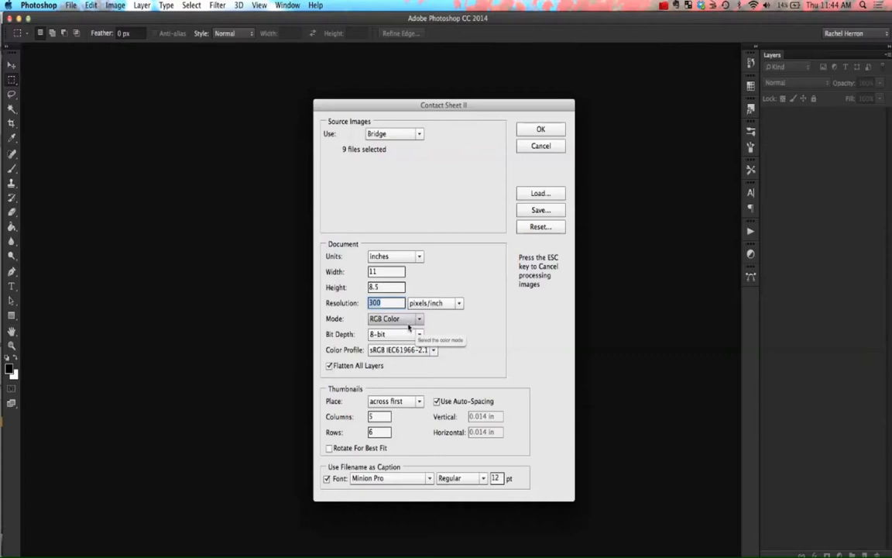
mouse_move(397, 338)
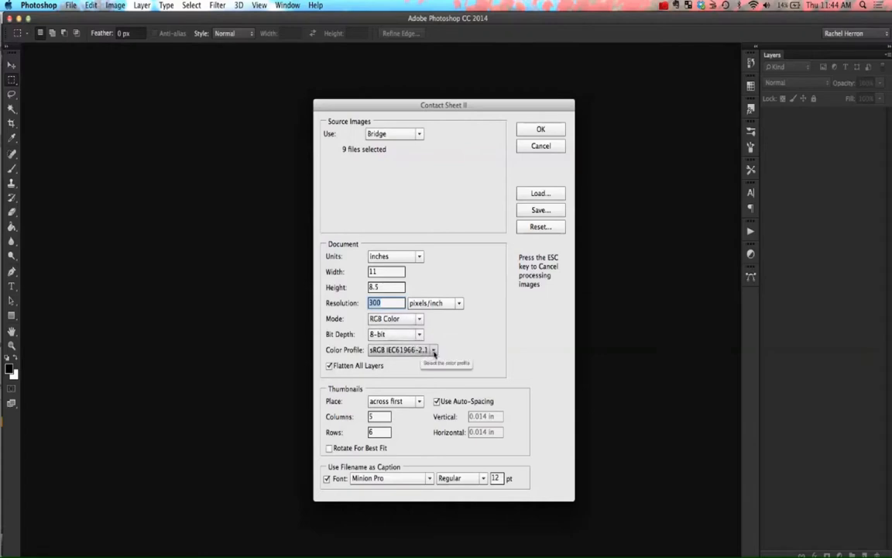
click(433, 350)
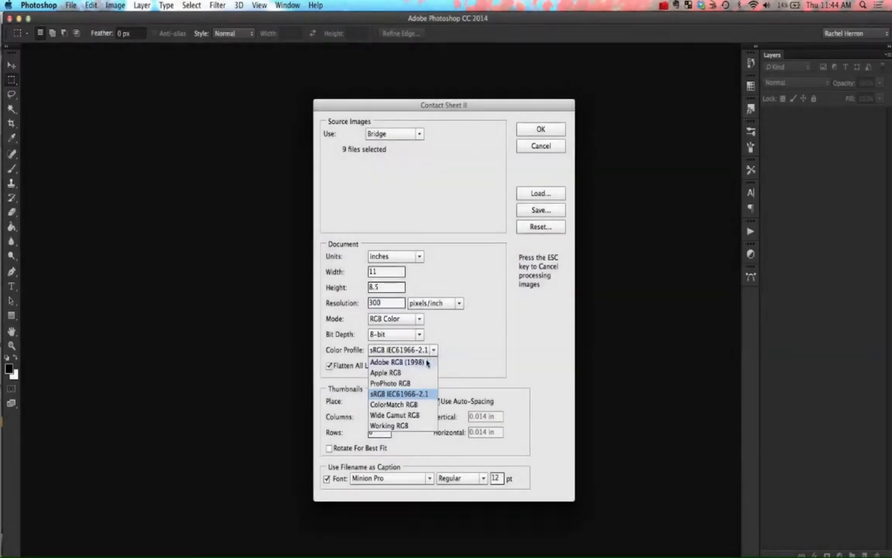
click(400, 363)
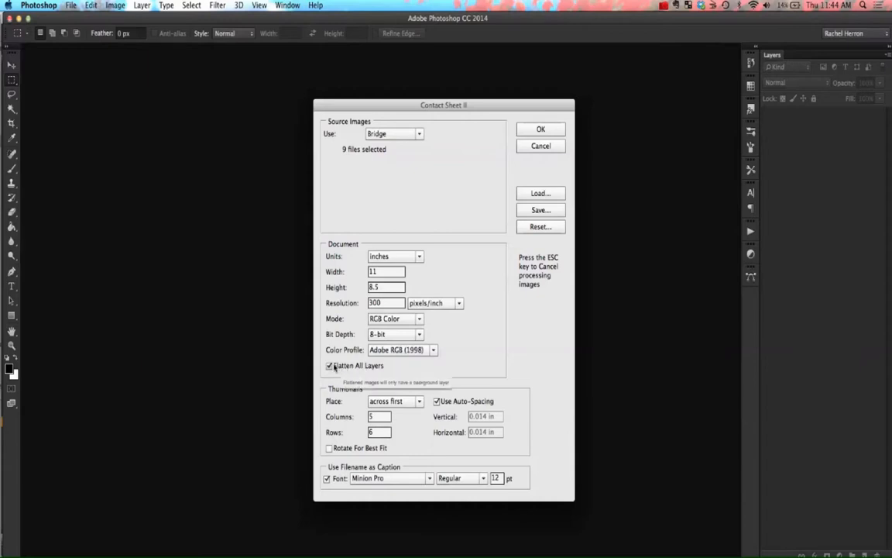
- Turn off Flatten All Layers so each thumbnail stays on its own layer
click(328, 366)
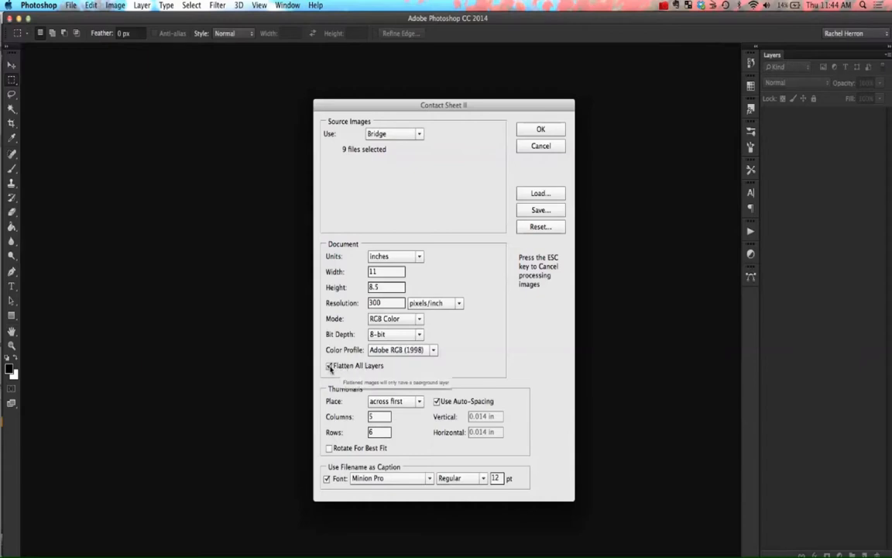
click(328, 366)
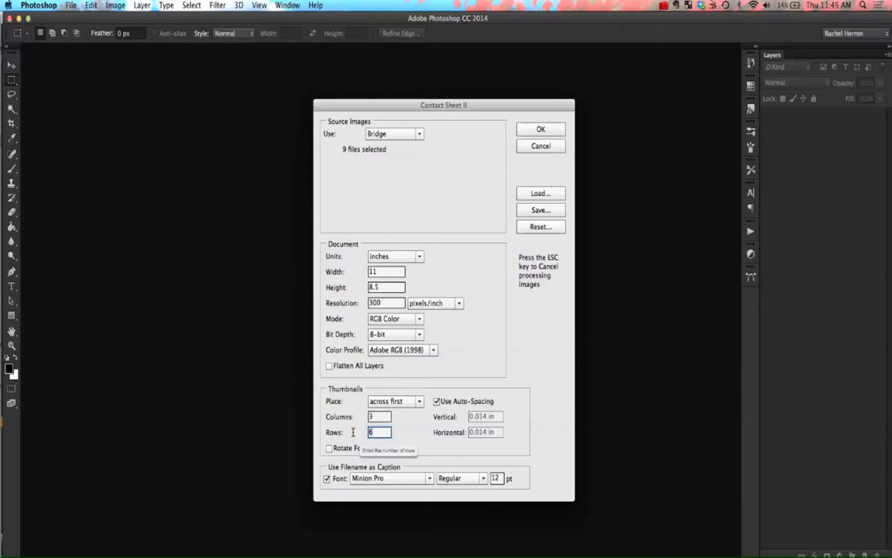
- Set Rows to 3 and switch off Use Filename as Caption for a 3 × 3 grid
text(3)
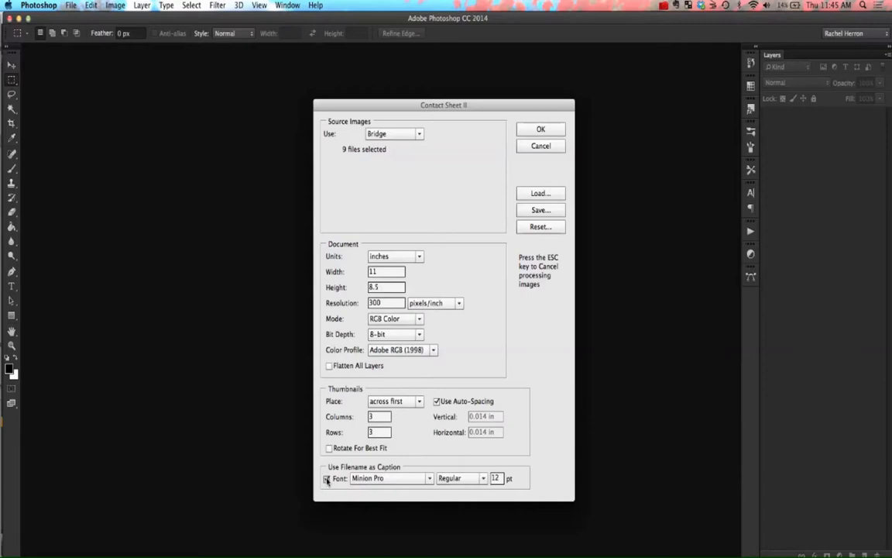
click(325, 480)
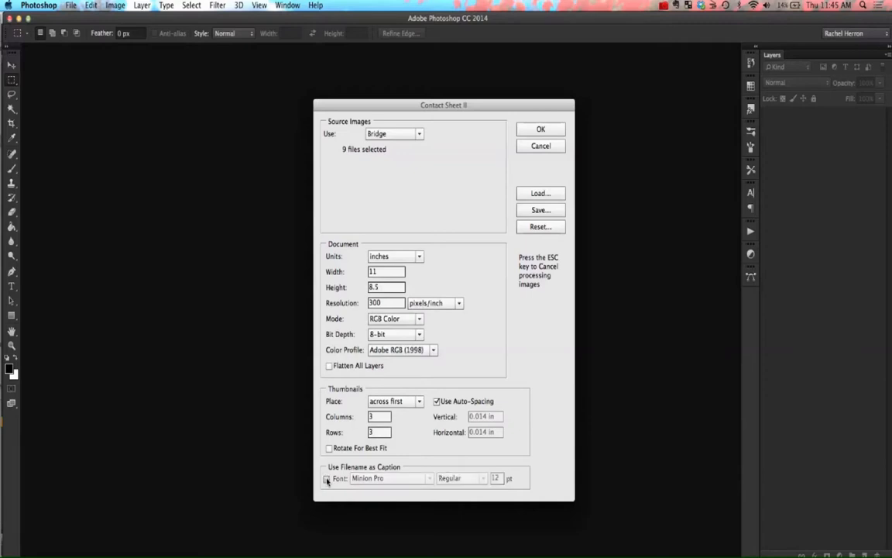
click(322, 479)
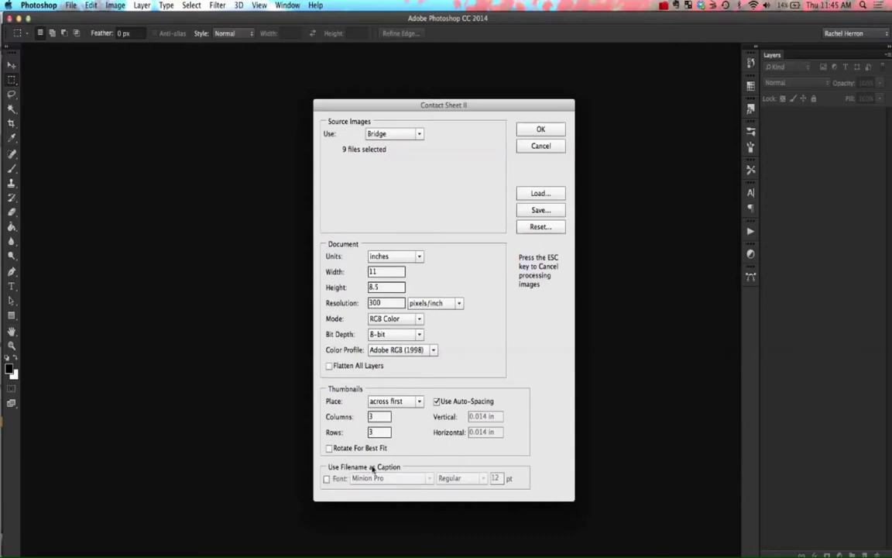
mouse_move(395, 462)
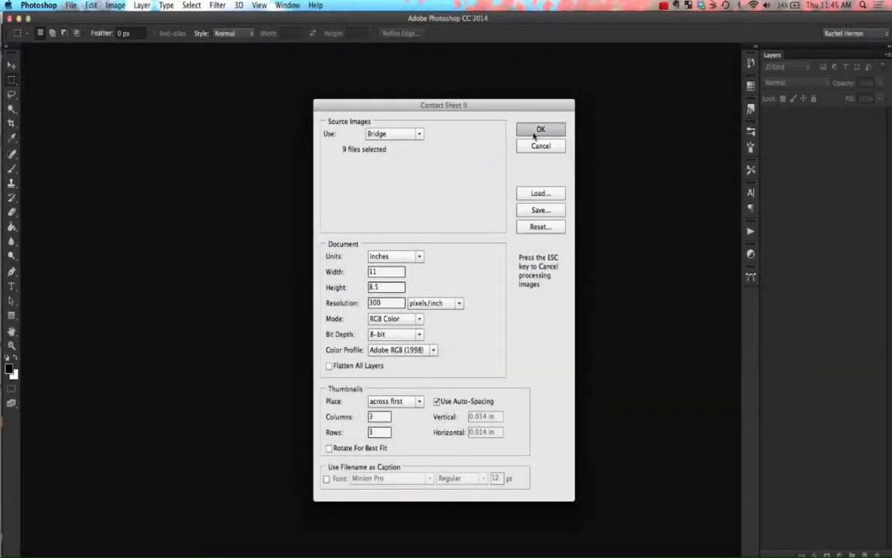
- Confirm the settings and build the layered nine-butterfly contact sheet
click(541, 128)
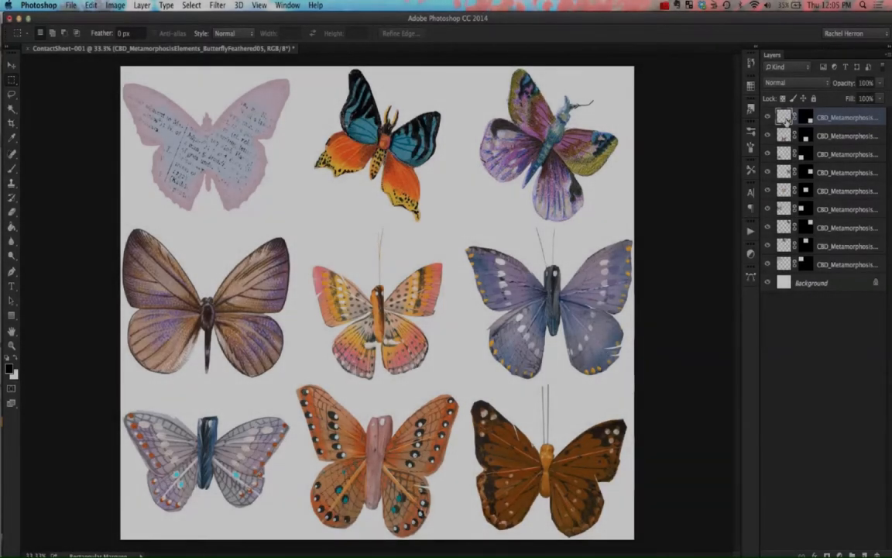
mouse_move(786, 116)
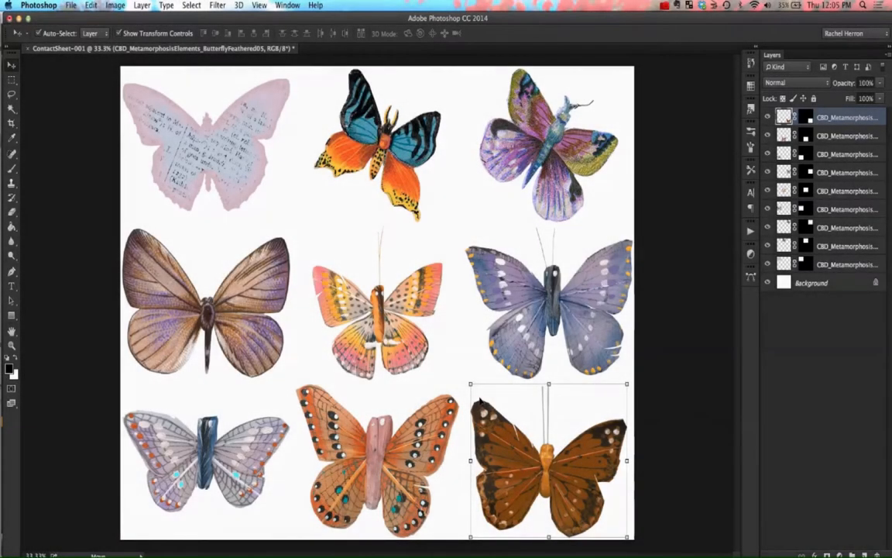
mouse_move(477, 386)
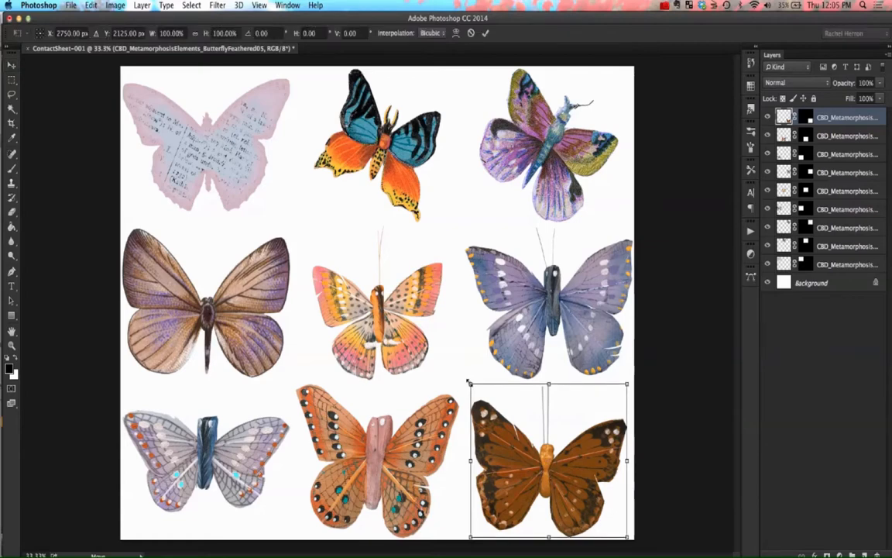
- Scale the brown bottom-right butterfly to about three-quarters size and commit the transform
drag(468, 384, 477, 393)
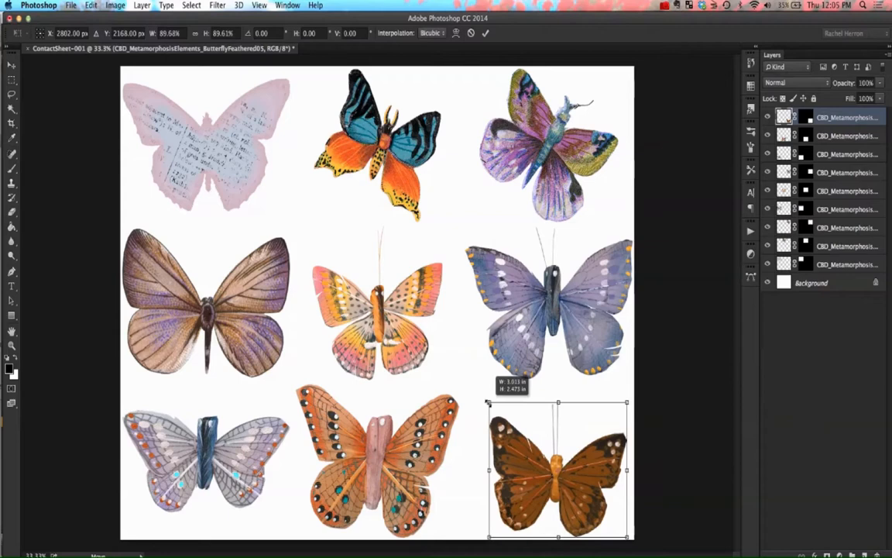
drag(488, 403, 499, 415)
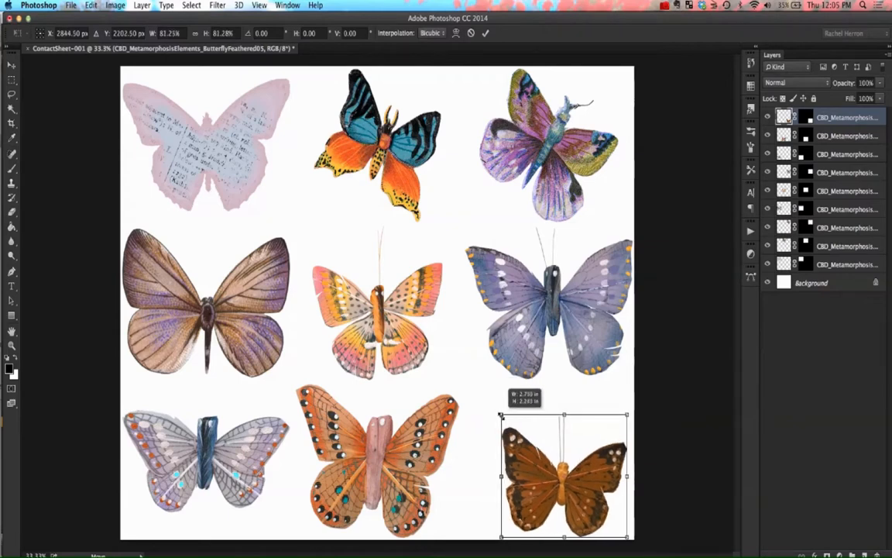
drag(499, 412, 510, 423)
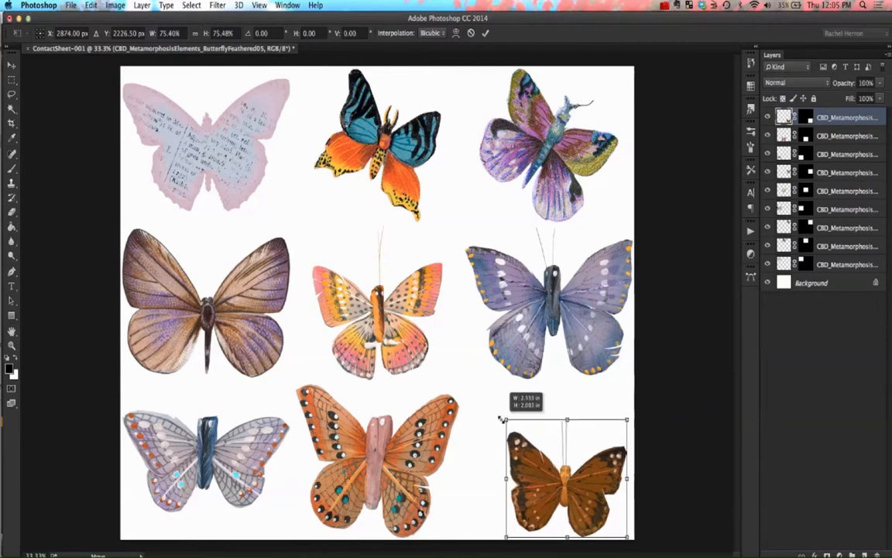
drag(508, 422, 502, 415)
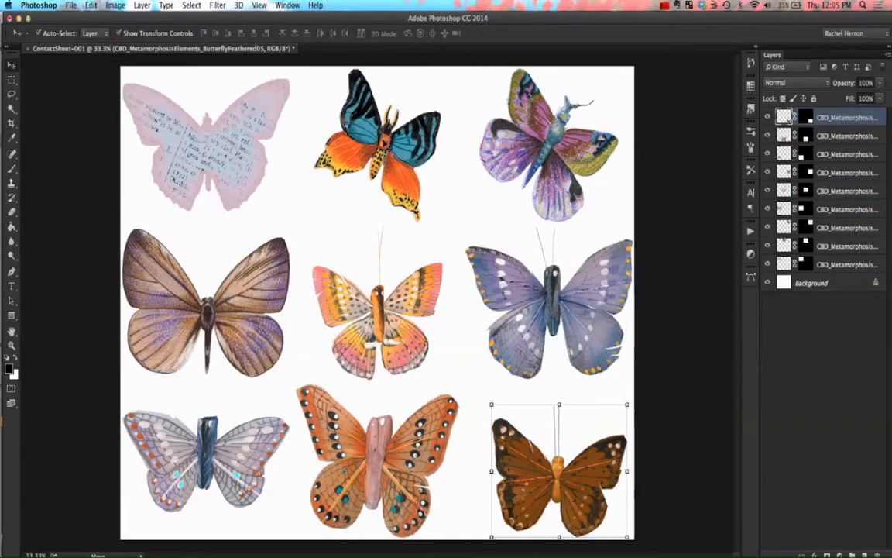
click(381, 147)
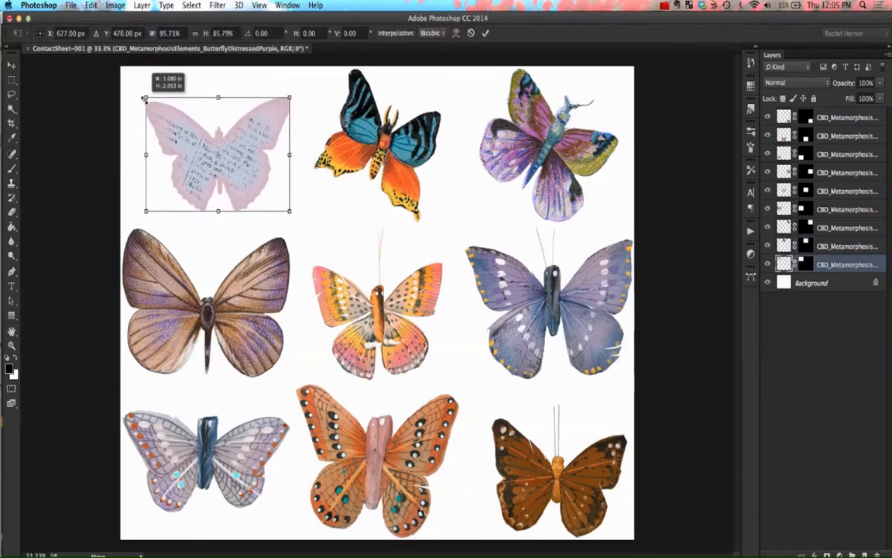
- Shrink the pale top-left butterfly, then scale all nine layers down to leave a page margin
click(490, 34)
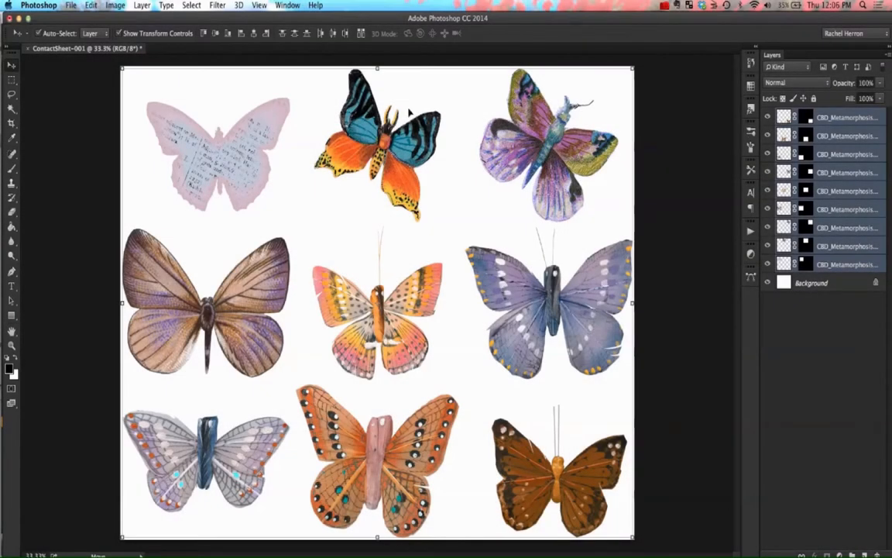
mouse_move(127, 78)
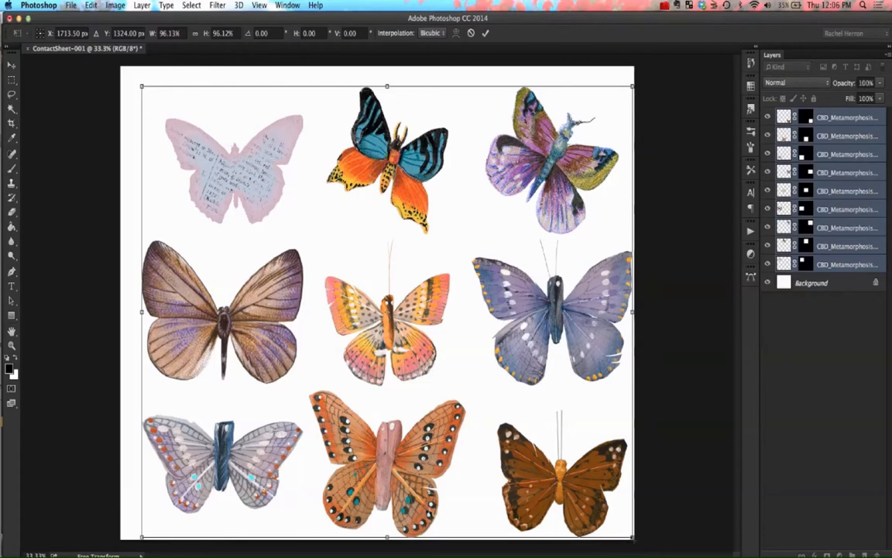
drag(632, 536, 590, 497)
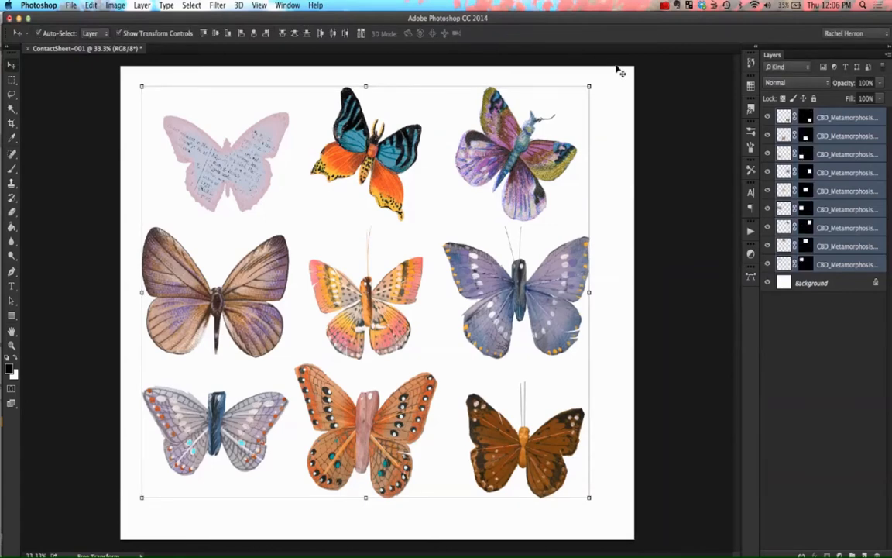
mouse_move(621, 74)
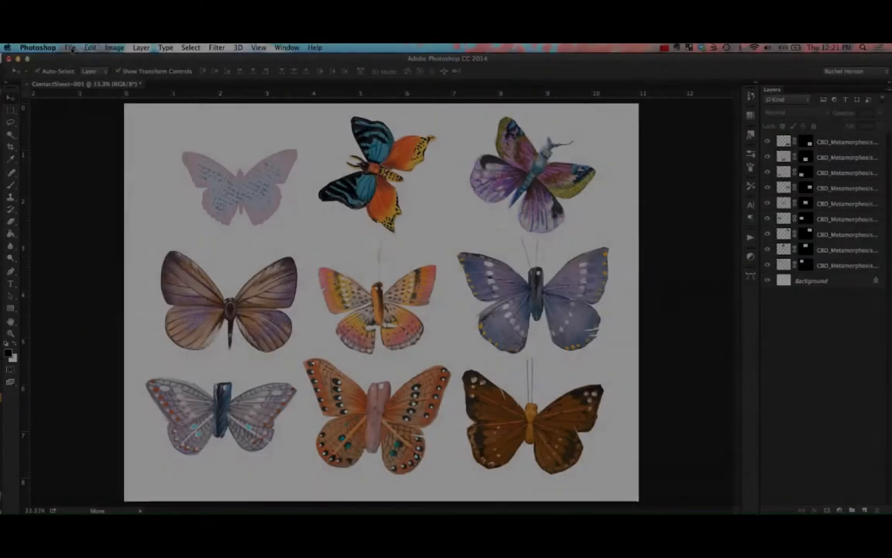
- Go to File > Print to reach the Photoshop Print Settings for the sheet
click(75, 46)
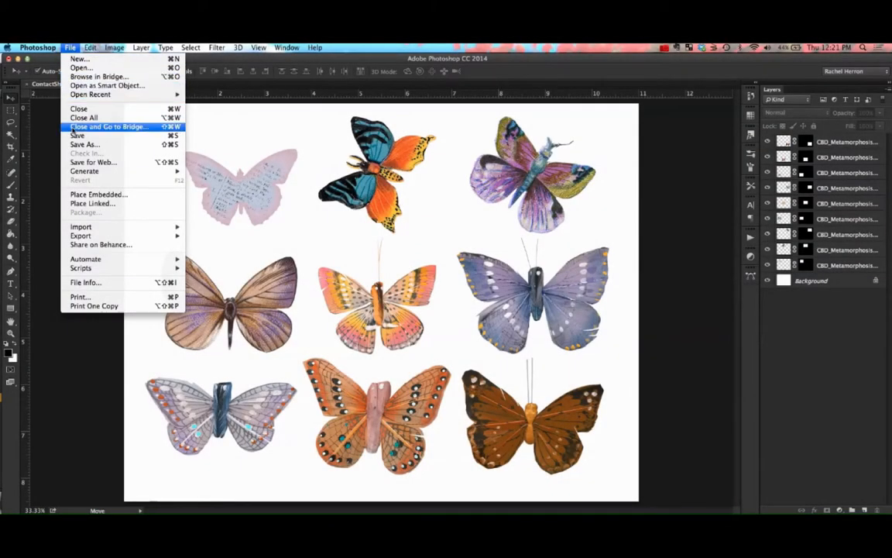
mouse_move(81, 296)
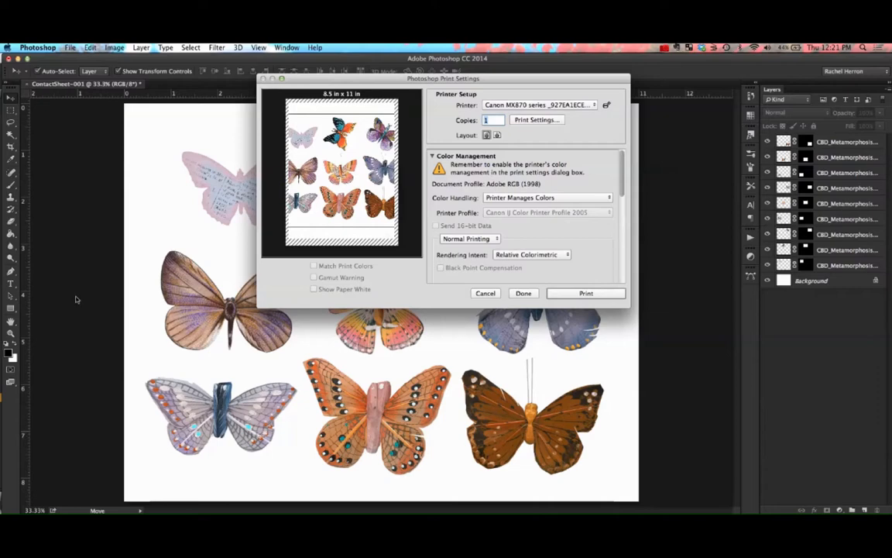
mouse_move(327, 81)
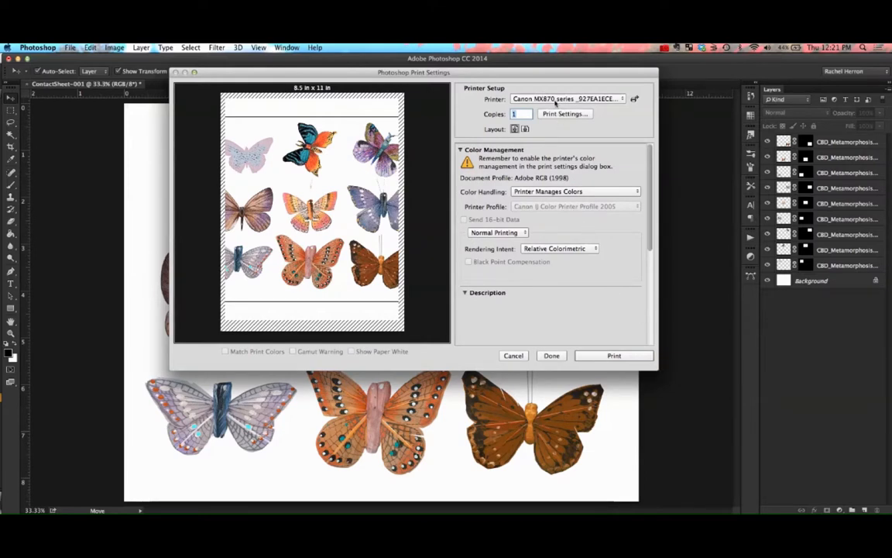
mouse_move(565, 99)
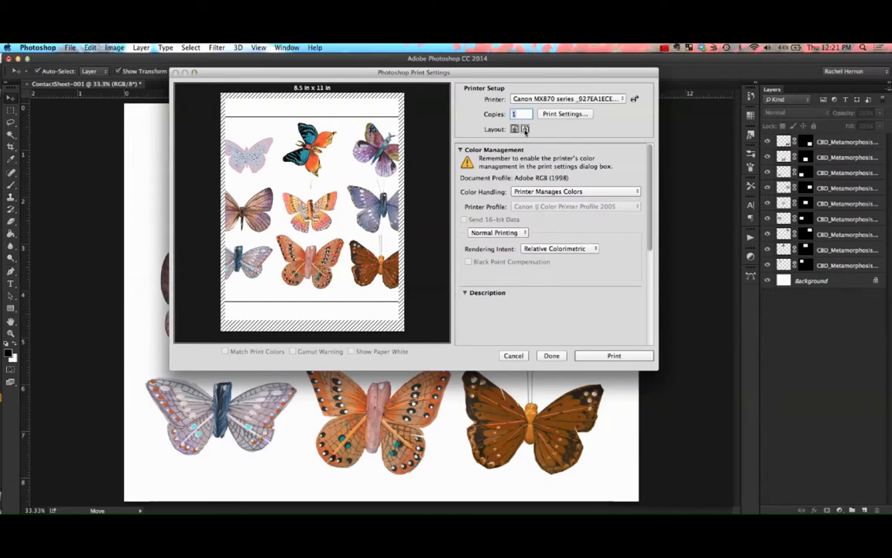
- Set landscape orientation and US Letter (borderless) paper for the Canon MX870
click(524, 130)
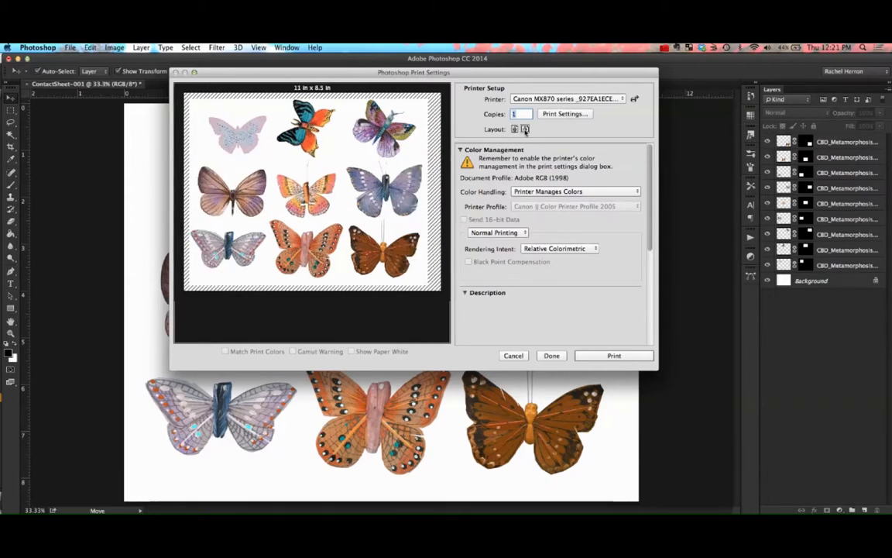
mouse_move(524, 130)
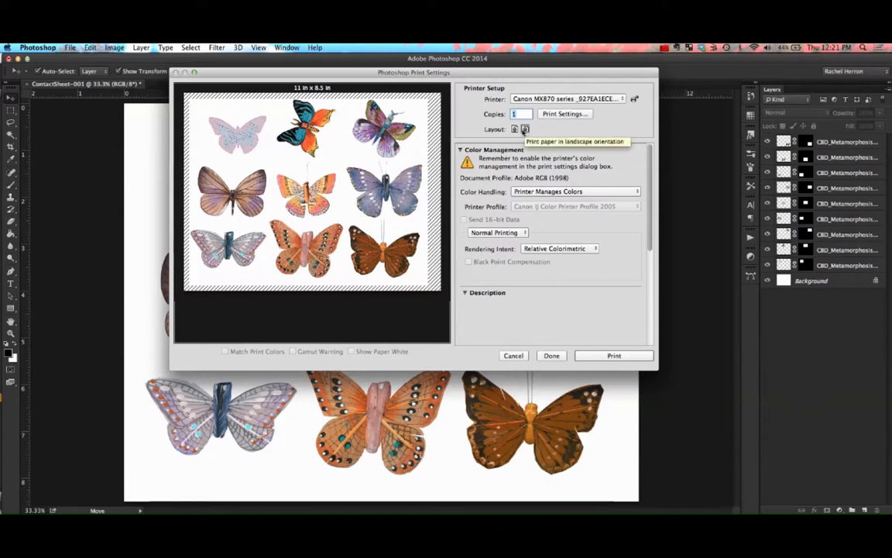
mouse_move(425, 126)
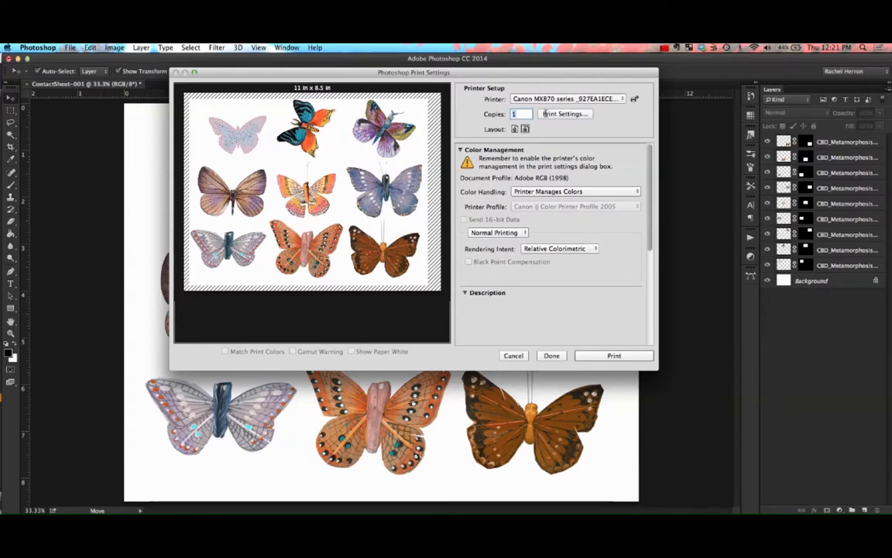
mouse_move(561, 115)
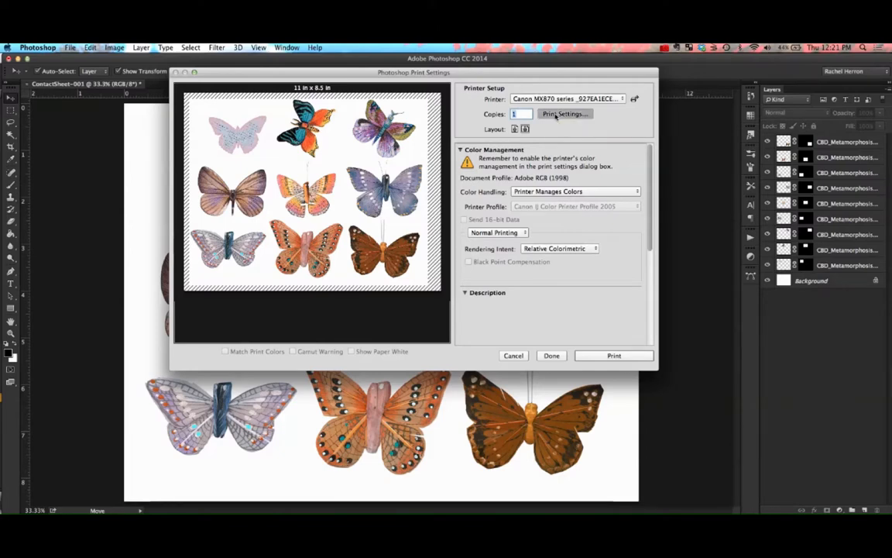
click(564, 115)
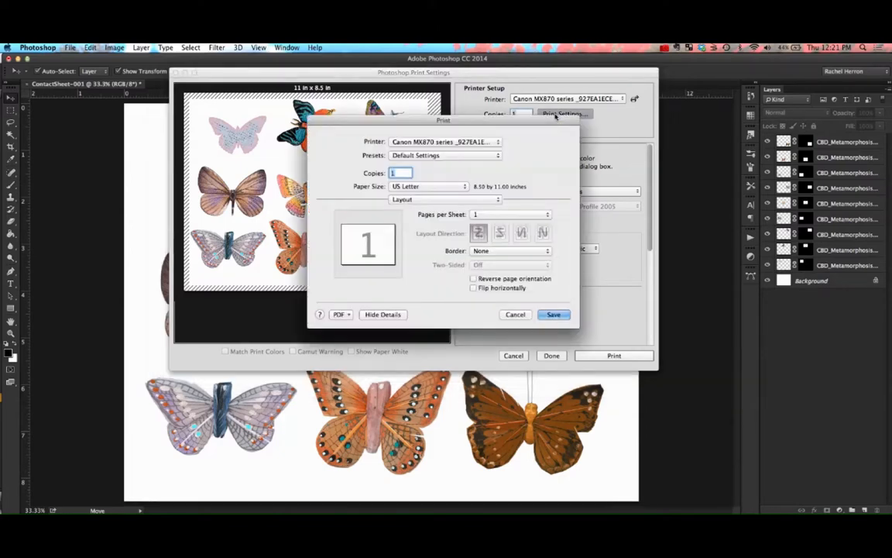
click(427, 186)
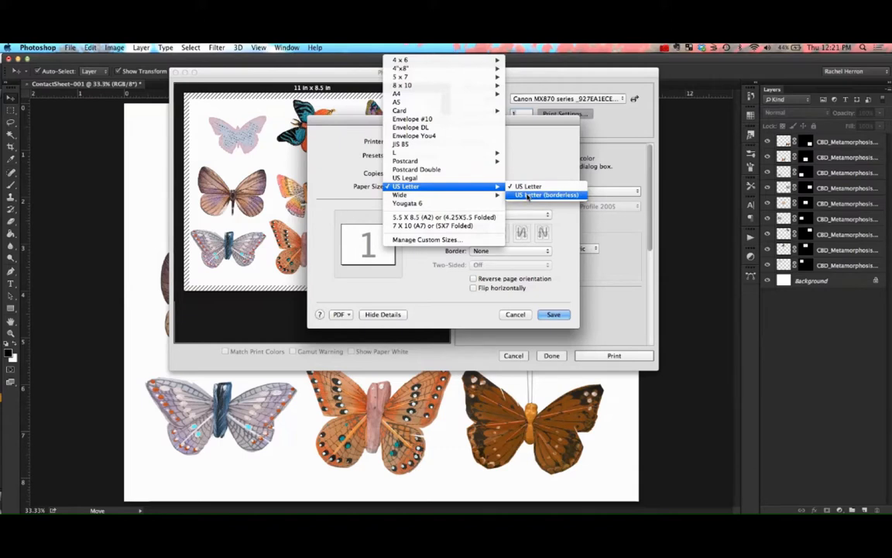
click(542, 196)
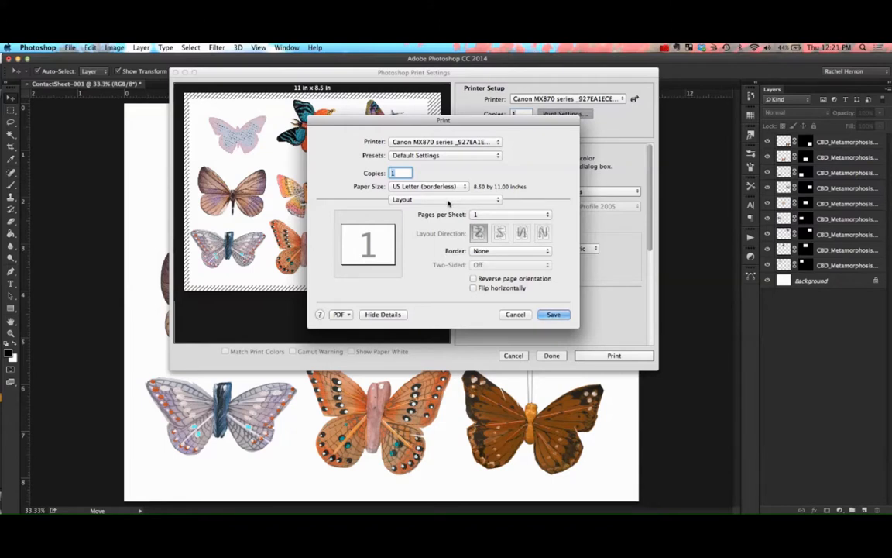
- Bring up the printer's Quality & Media options page
click(443, 199)
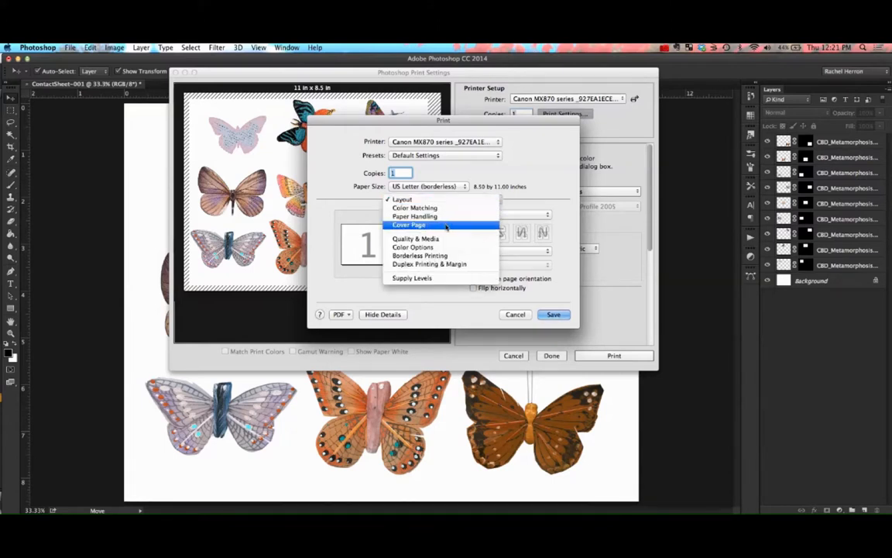
click(407, 239)
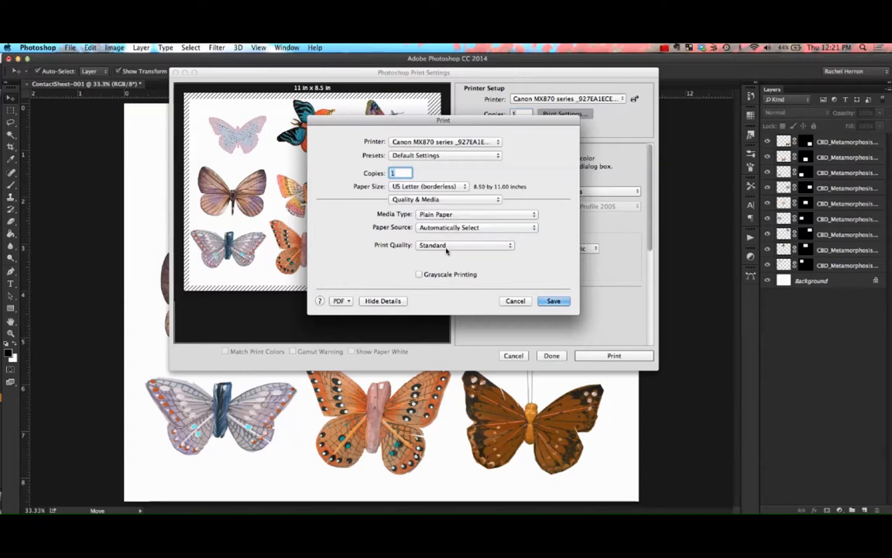
- Choose Matte Photo Paper media, Rear Tray paper source and the print quality setting
click(461, 245)
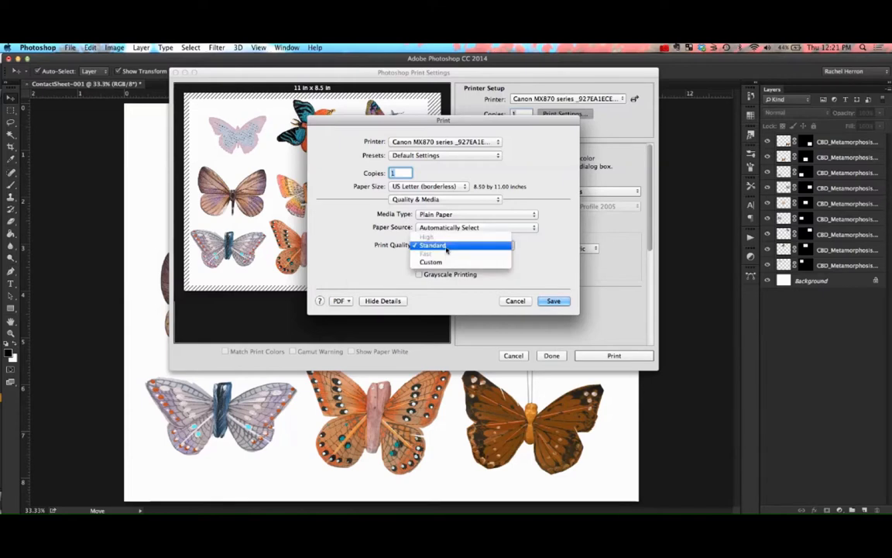
click(432, 245)
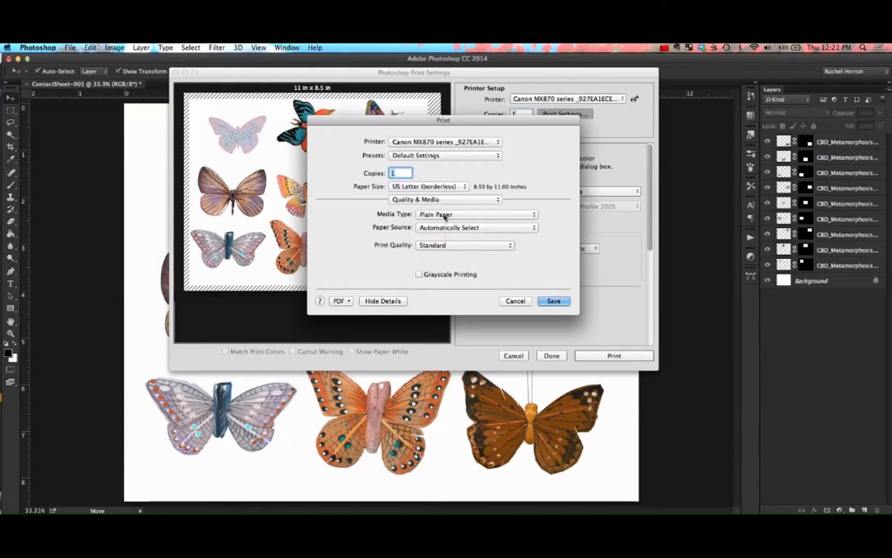
click(476, 214)
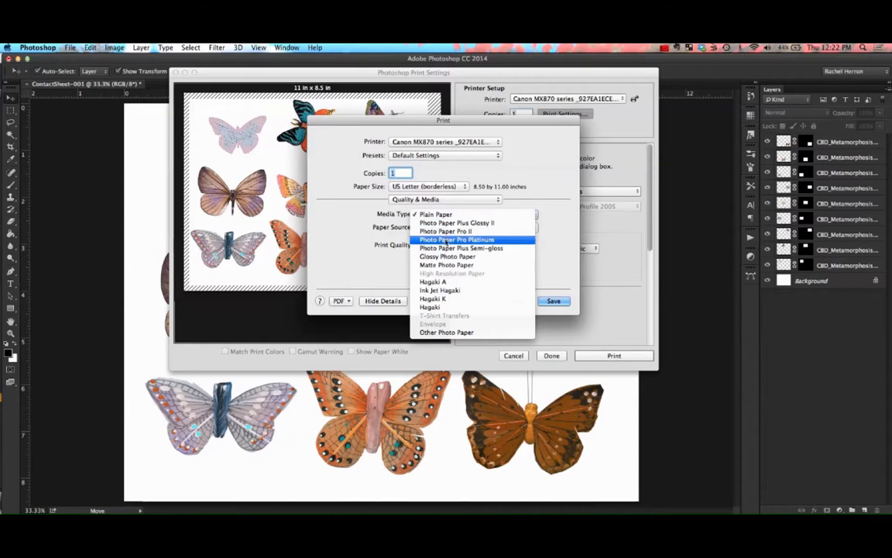
click(447, 265)
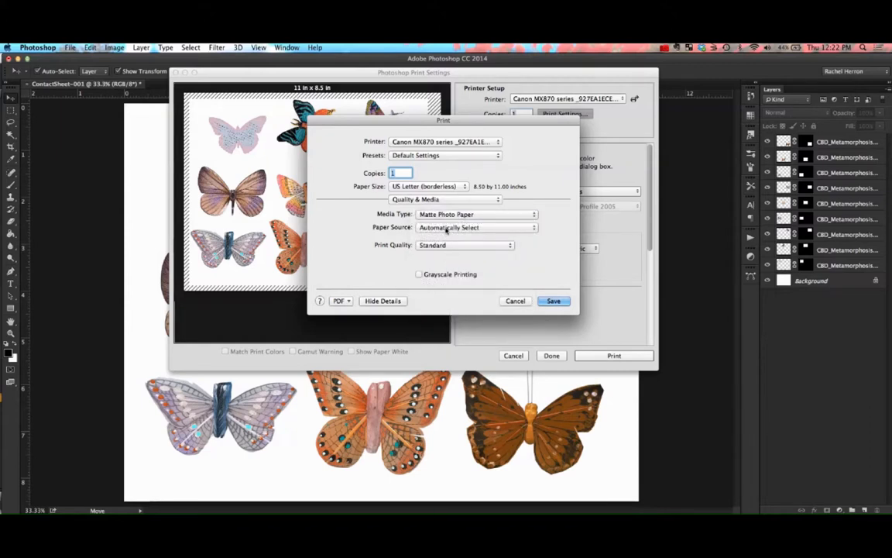
click(476, 227)
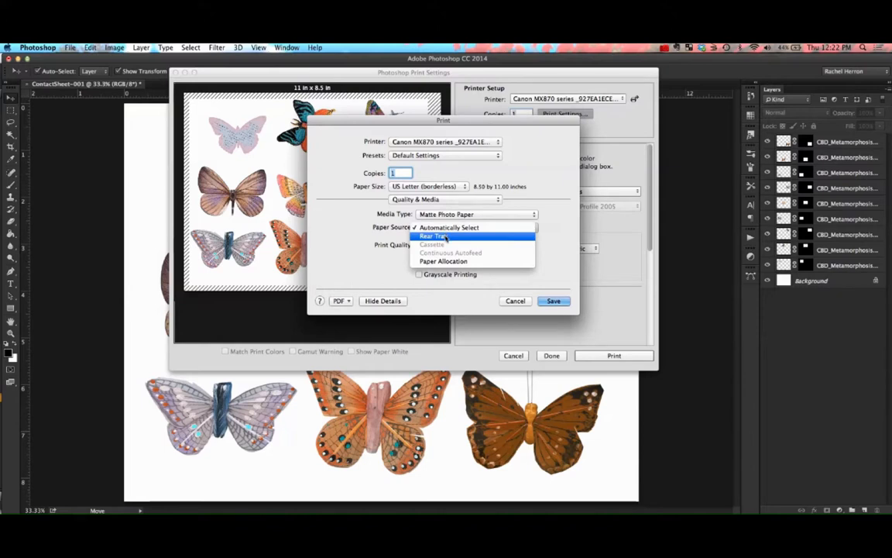
click(435, 235)
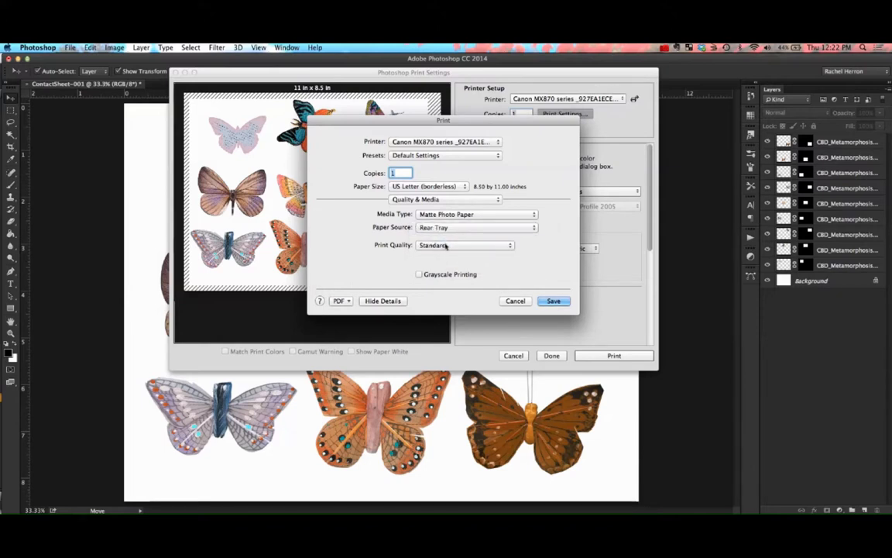
click(463, 245)
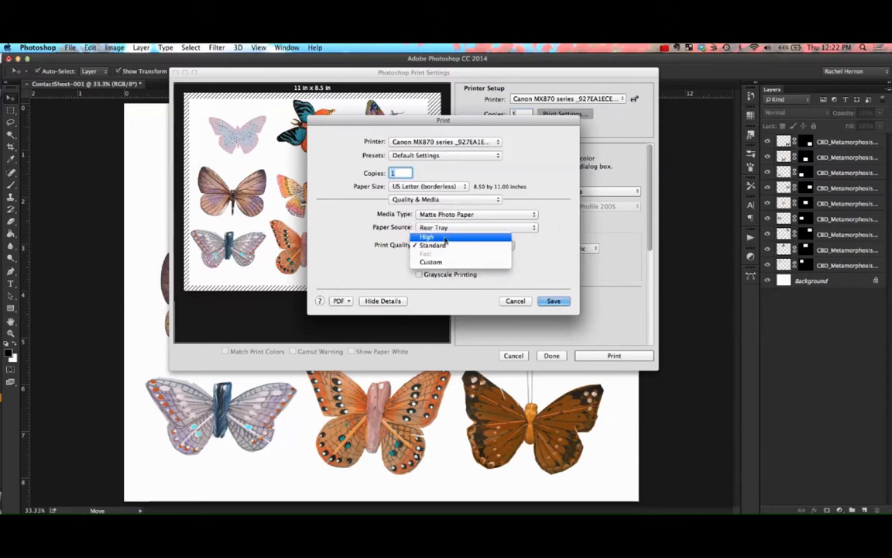
click(427, 235)
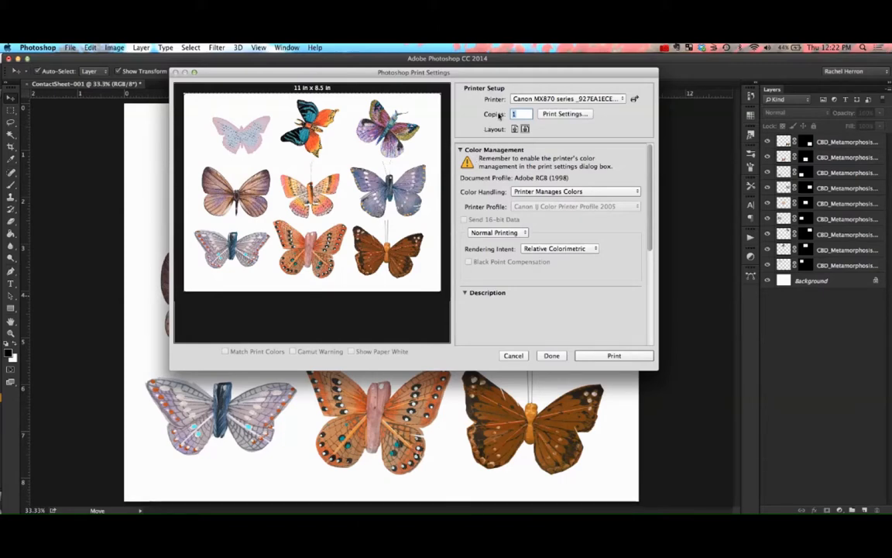
mouse_move(566, 115)
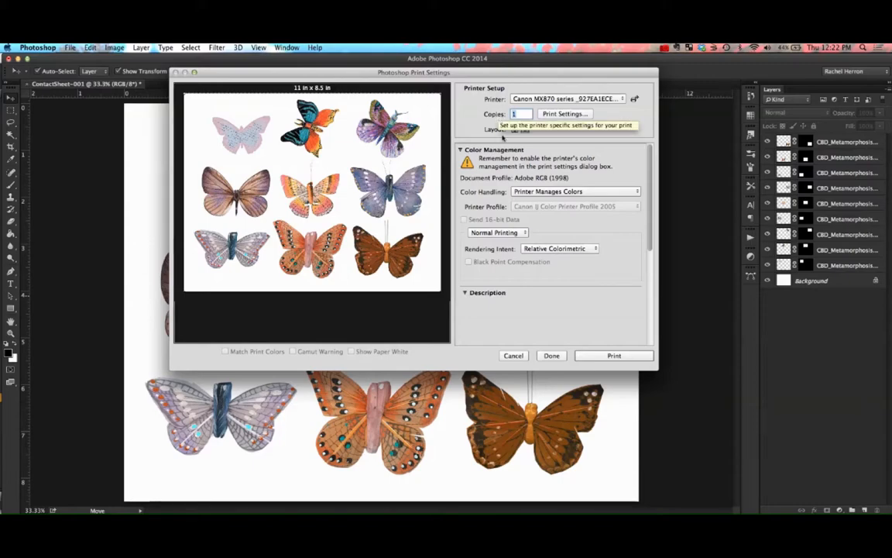
- Set Color Handling to Photoshop Manages Colors
click(573, 192)
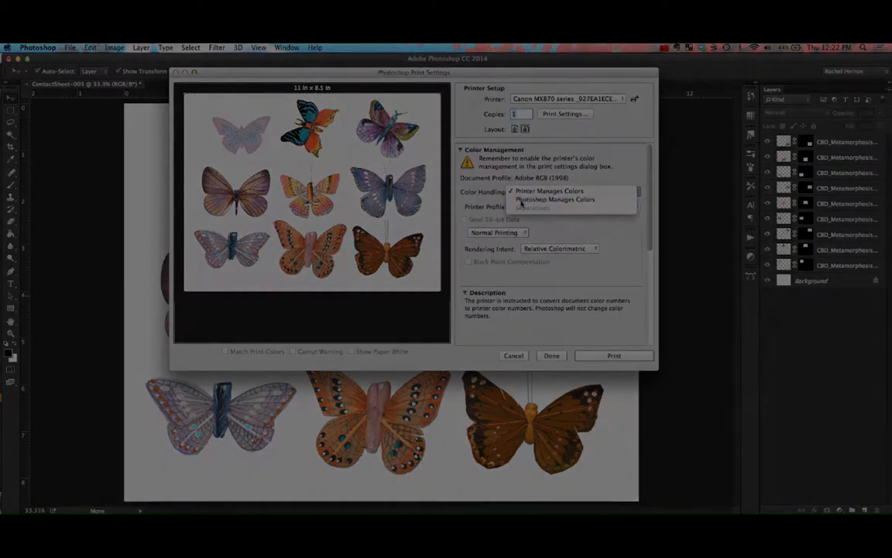
click(550, 199)
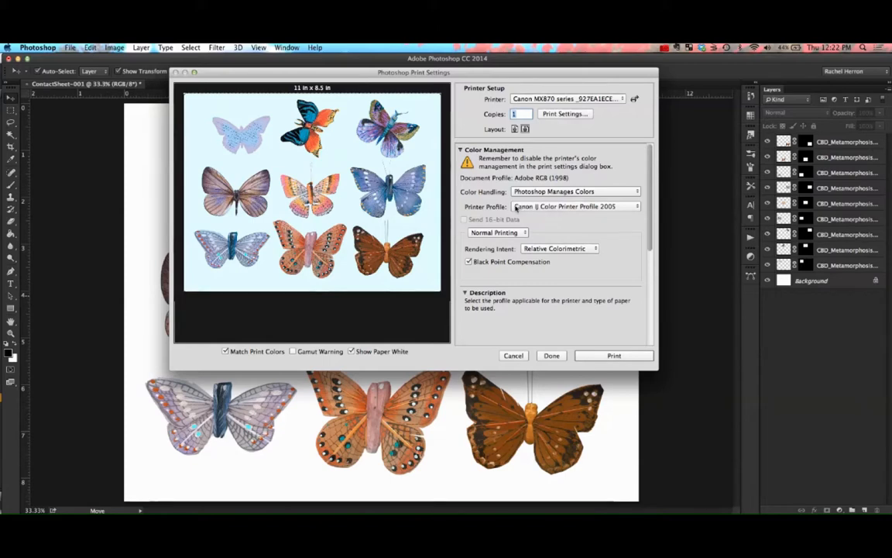
mouse_move(545, 207)
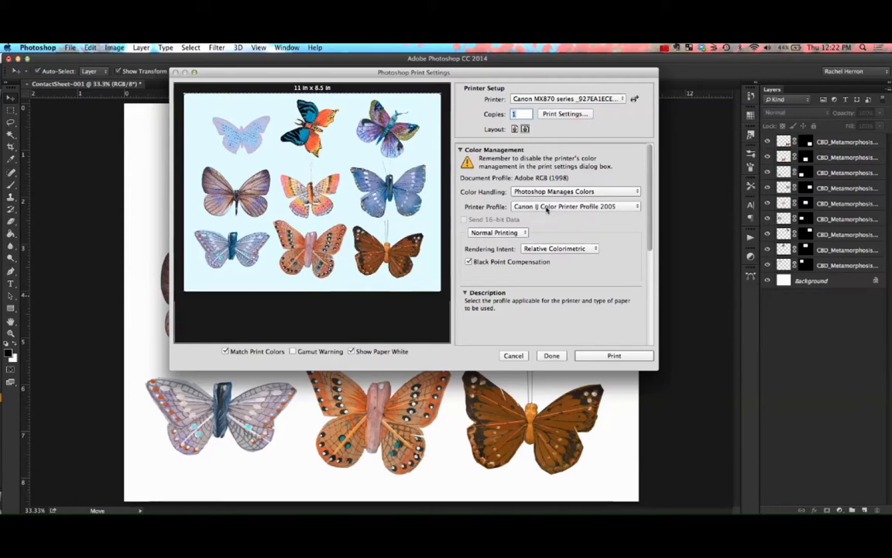
mouse_move(528, 211)
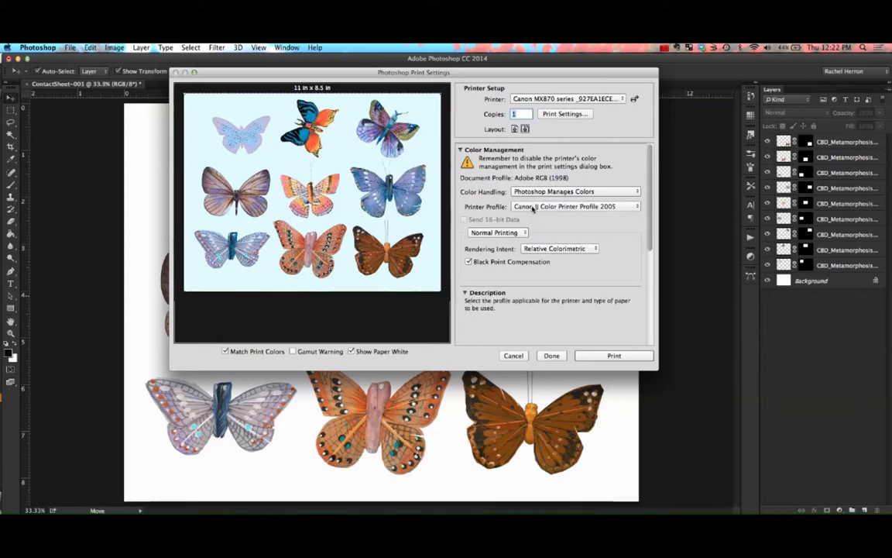
- Select the RR Polar Matte Can (ip4600) printer profile and finish the print settings
click(573, 206)
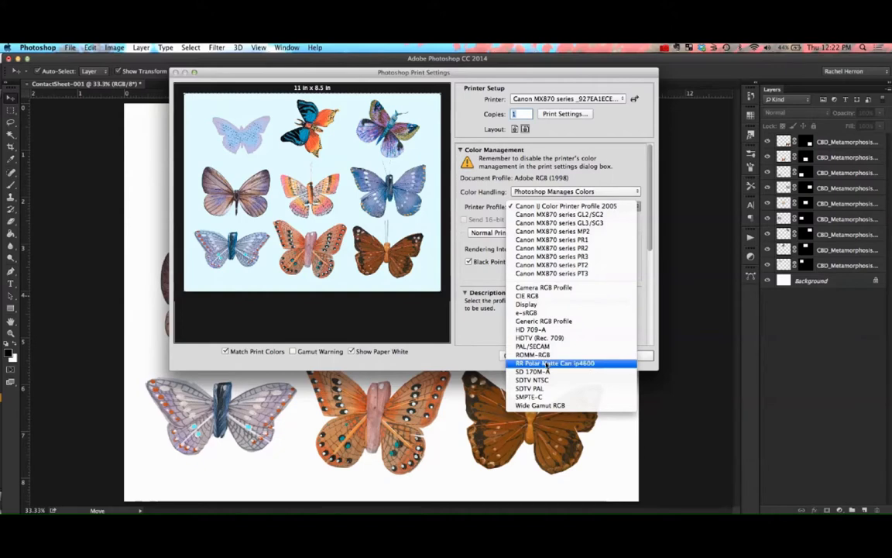
click(554, 363)
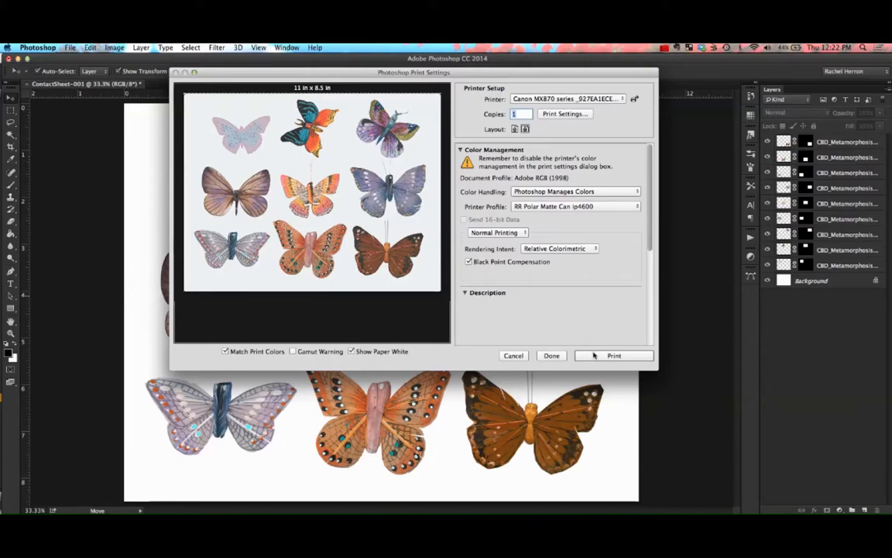
click(613, 354)
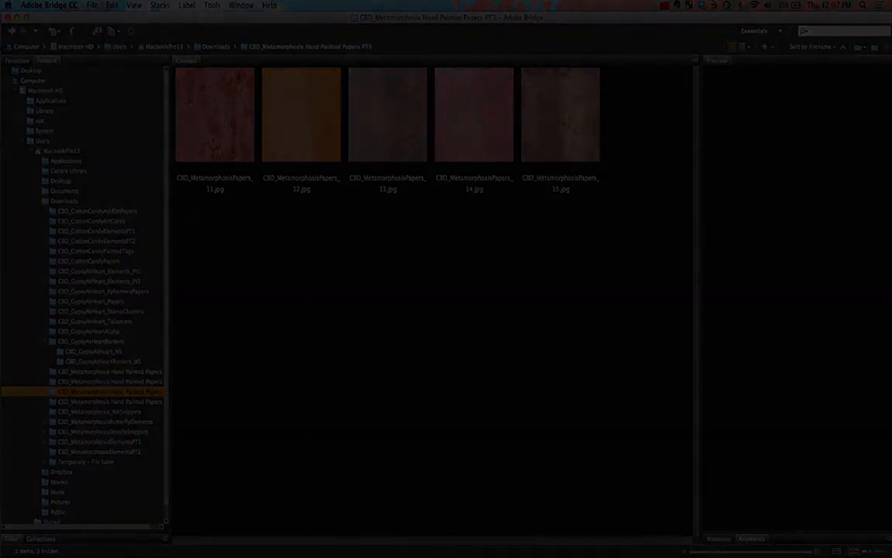
- Open the red Metamorphosis digital paper from Bridge into Photoshop
click(91, 6)
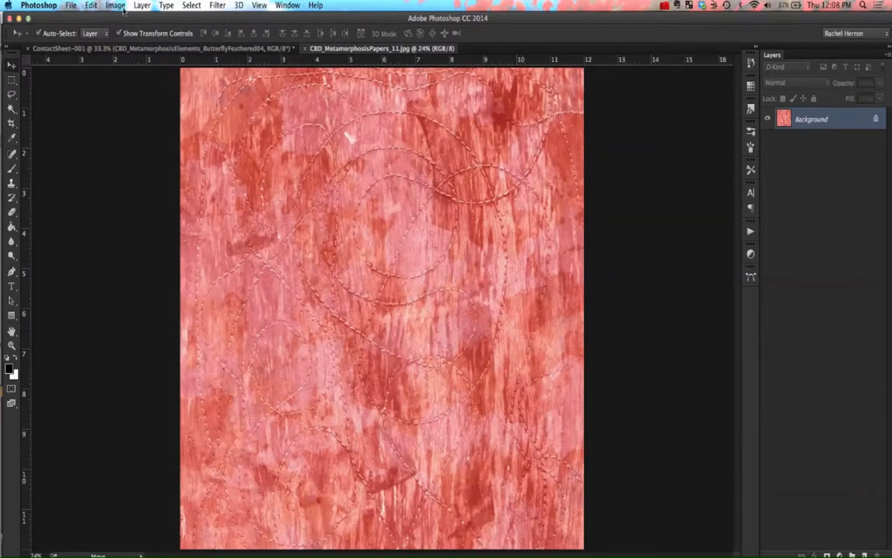
- Bring up the Image Size dialog for the red paper via Image > Image Size
click(115, 7)
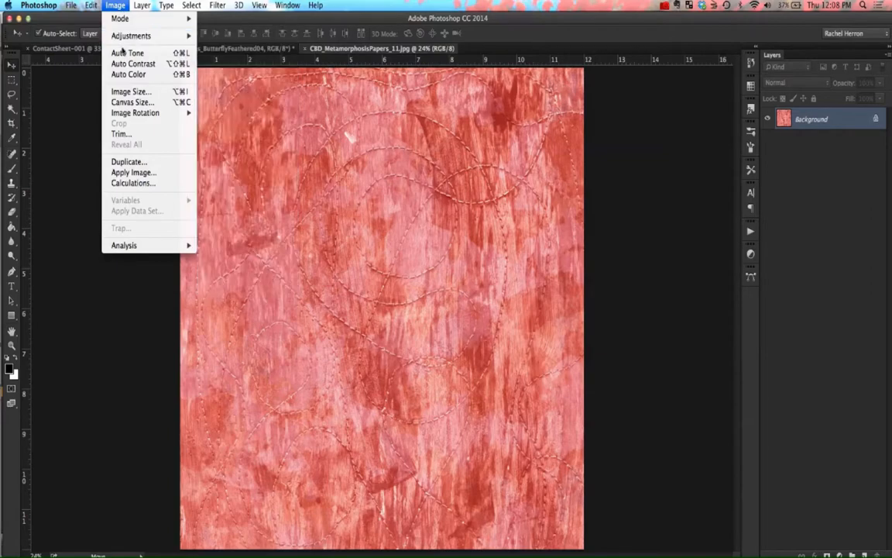
click(130, 90)
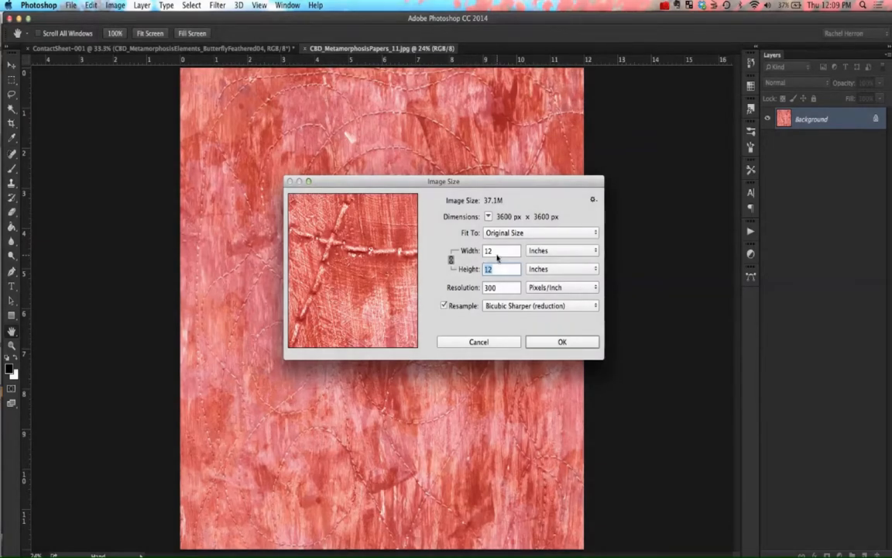
- Enter a width of 1 inch, letting the constrained height follow to 1 × 1 inch
click(499, 251)
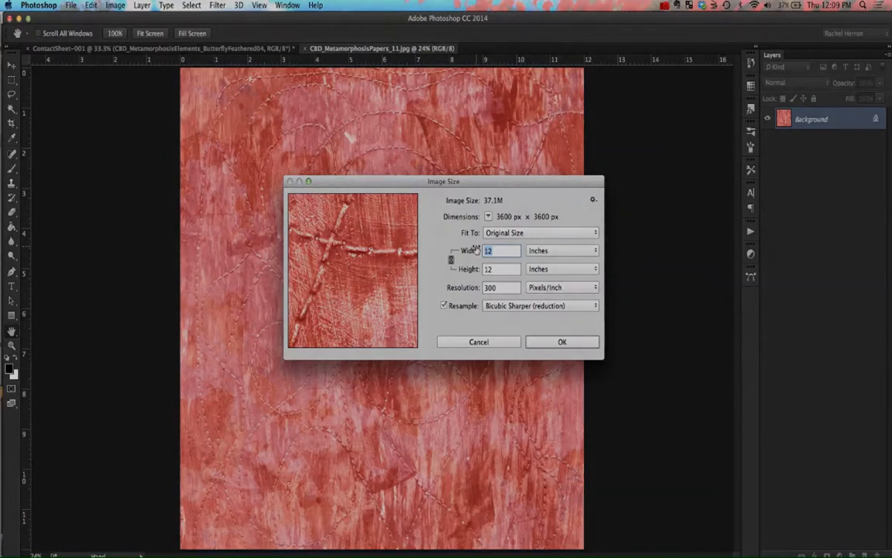
text(1)
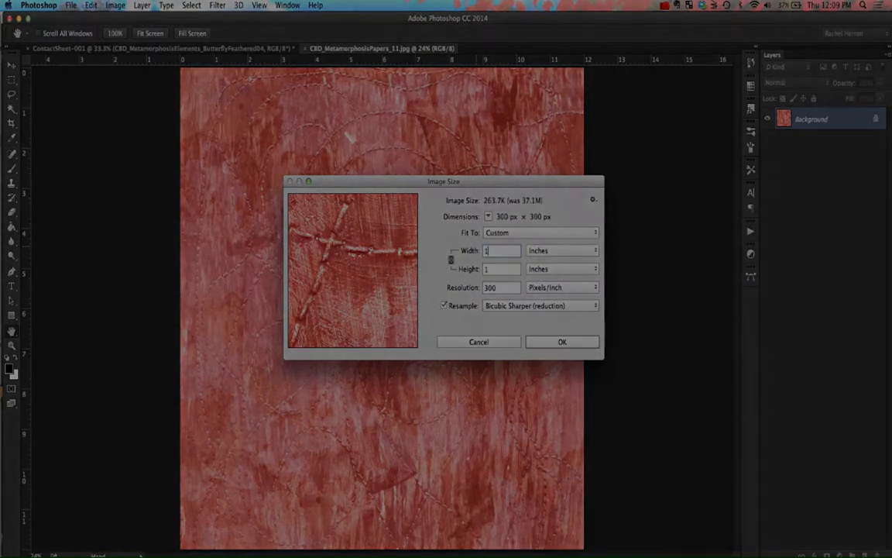